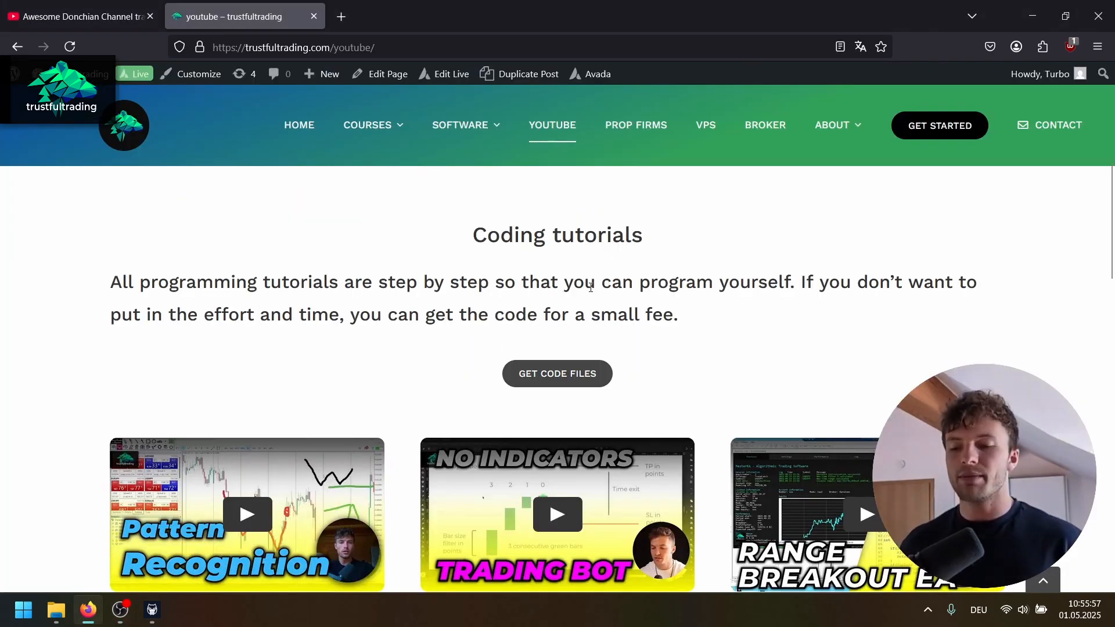
mouse_move(897, 189)
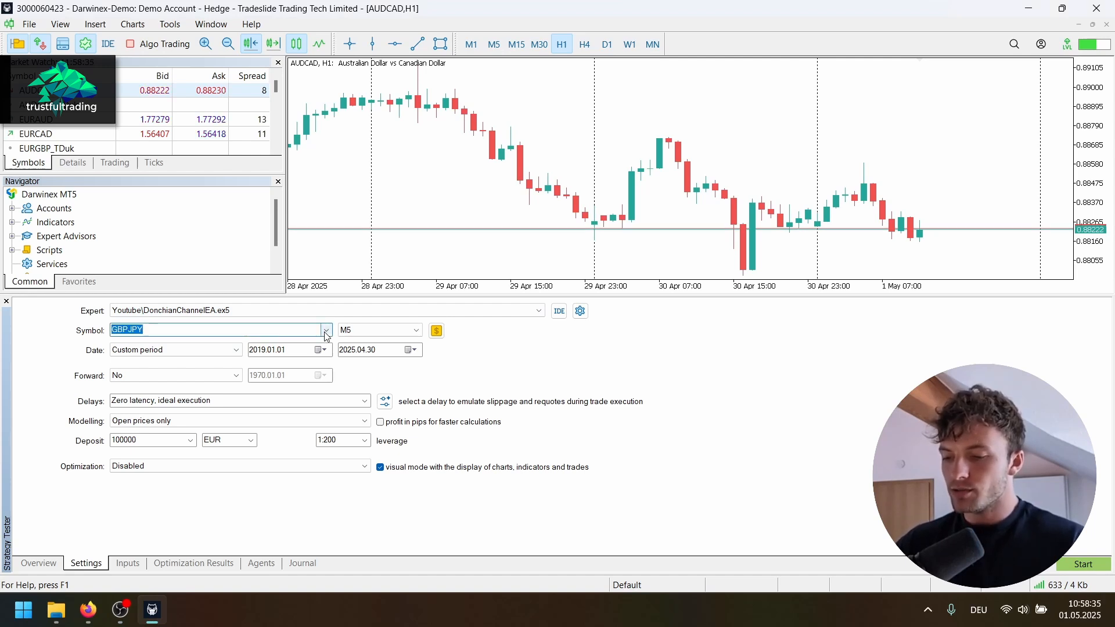
Step: Set the tester symbol to AUDCAD on the H1 timeframe
click(325, 329)
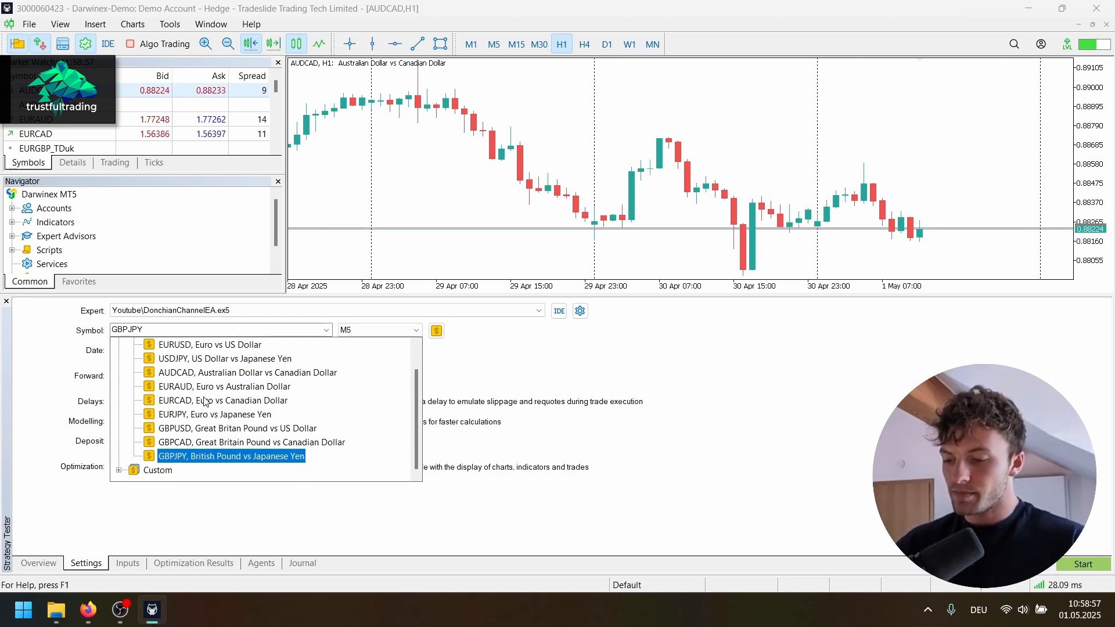
click(245, 372)
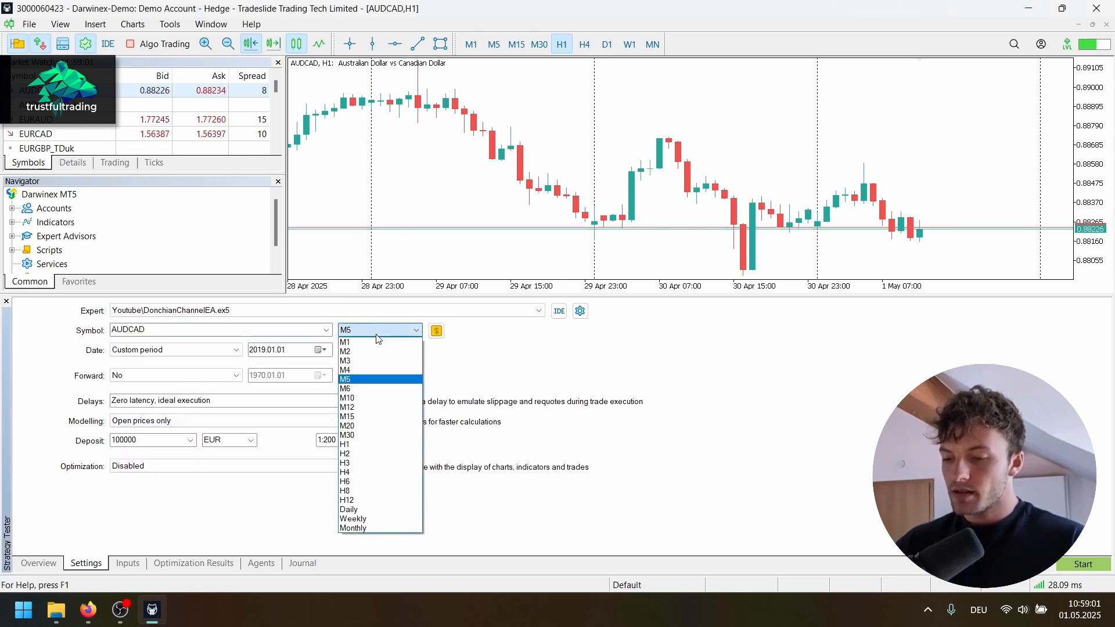
click(345, 444)
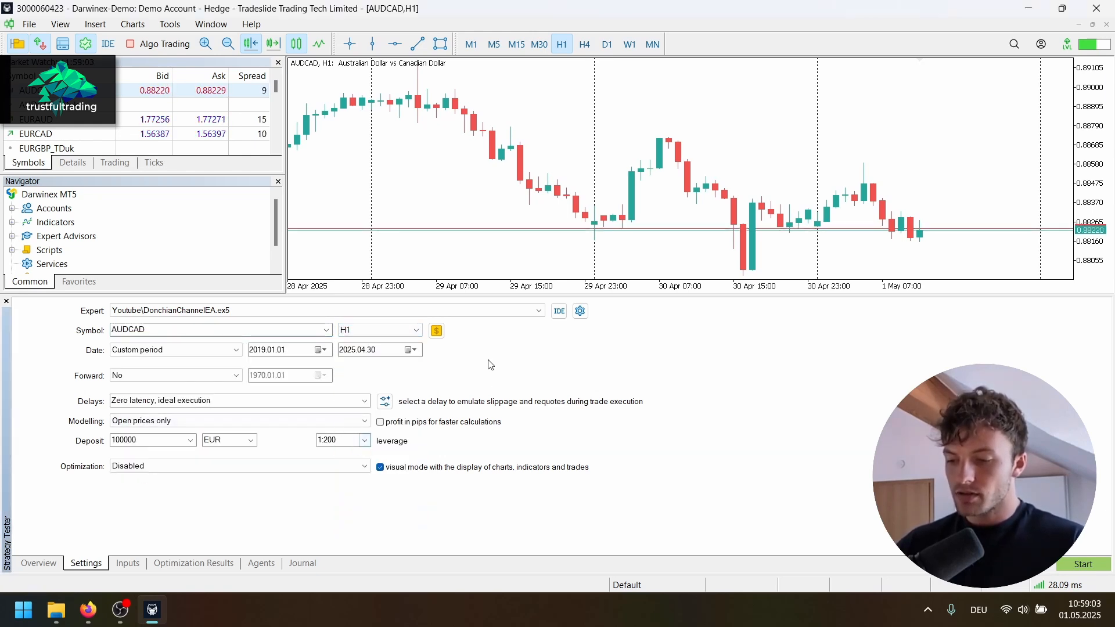
Step: Move the test start date to January 2017
click(320, 349)
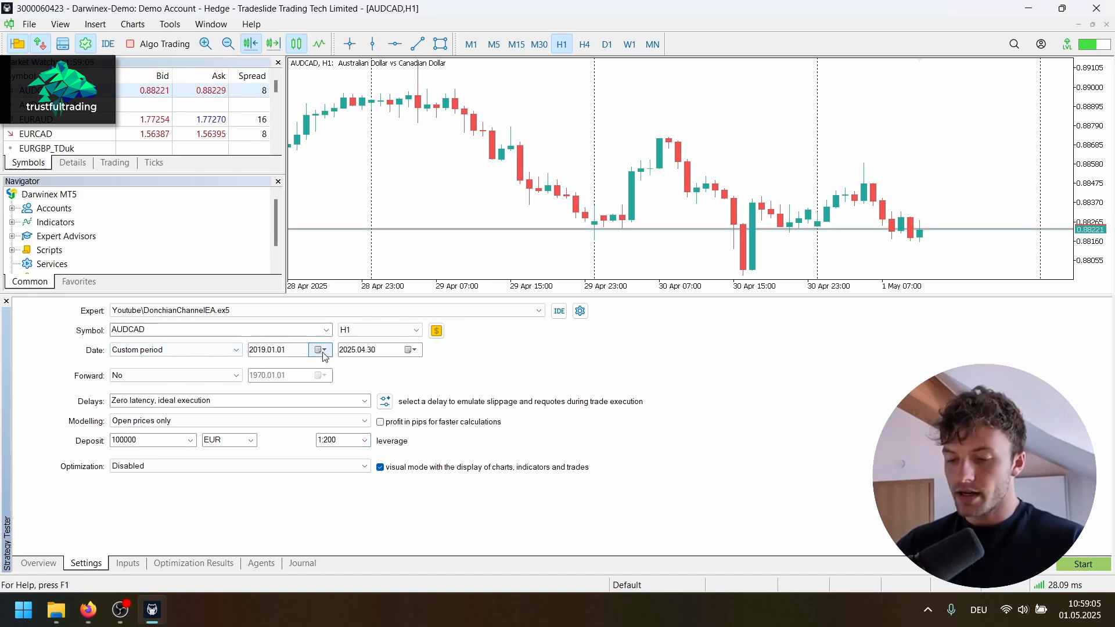
click(321, 349)
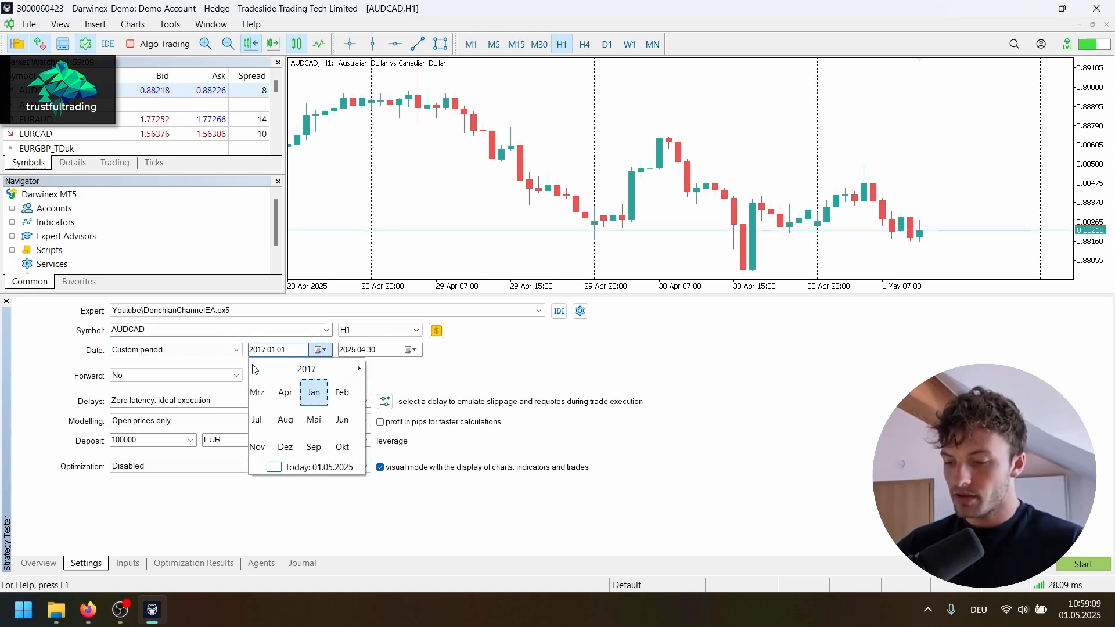
click(253, 369)
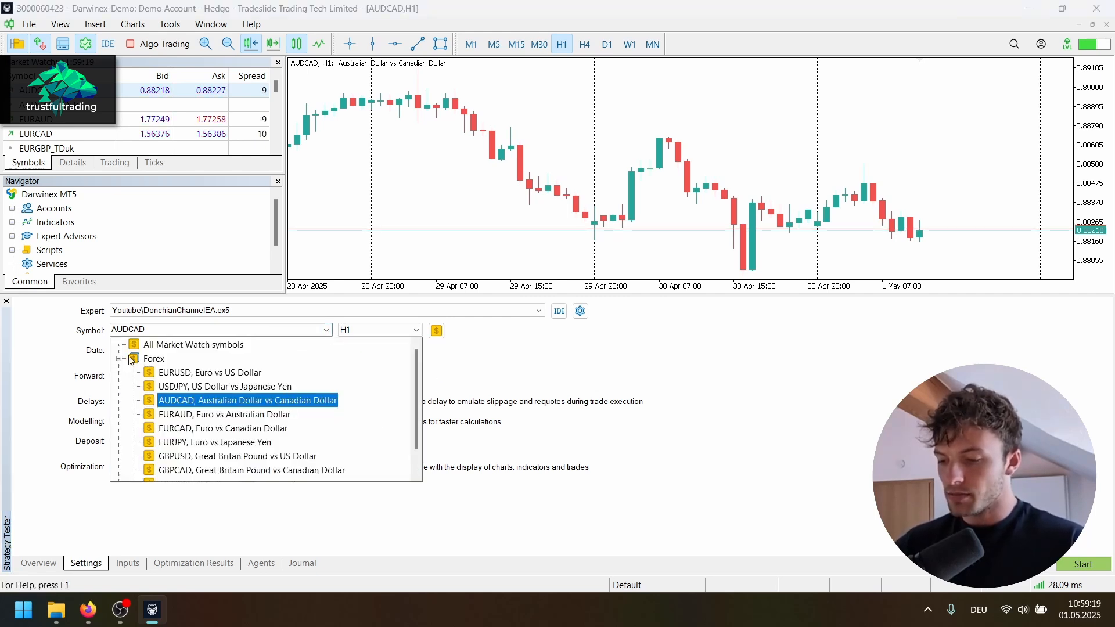
Step: Switch the tester to the custom AUDCAD_TDuk symbol, period 2012.01.08–2025.05.01
click(132, 359)
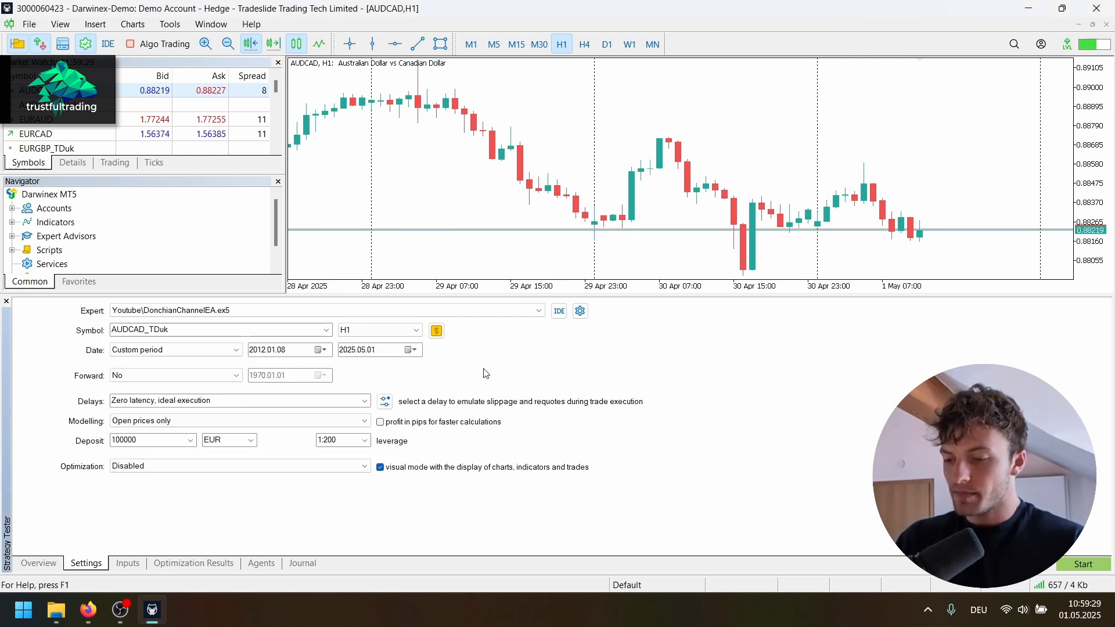
mouse_move(370, 360)
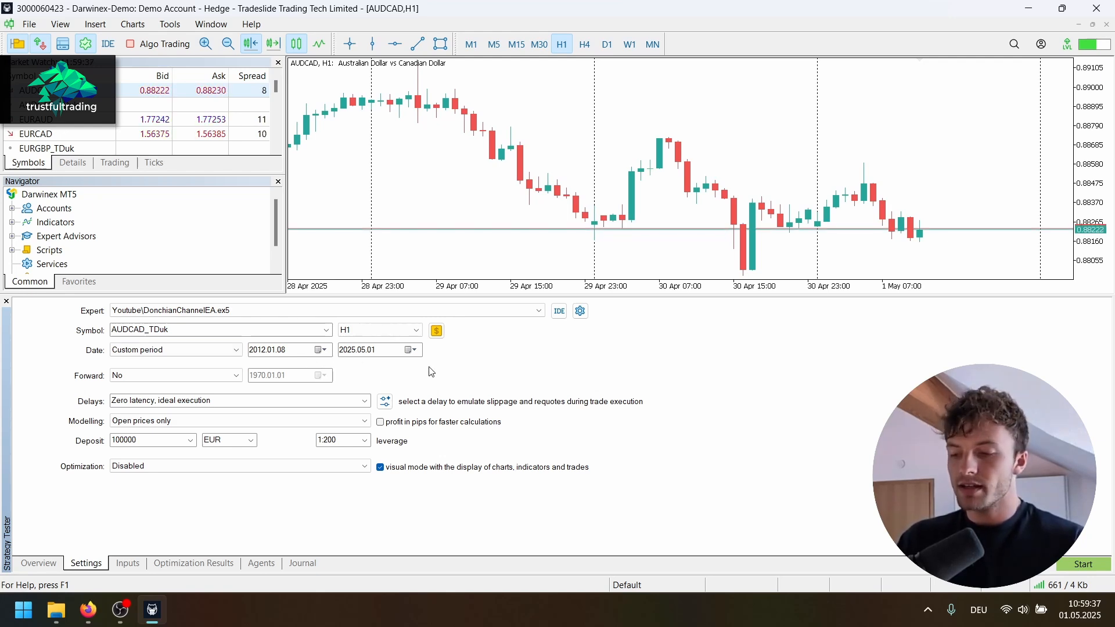
mouse_move(495, 378)
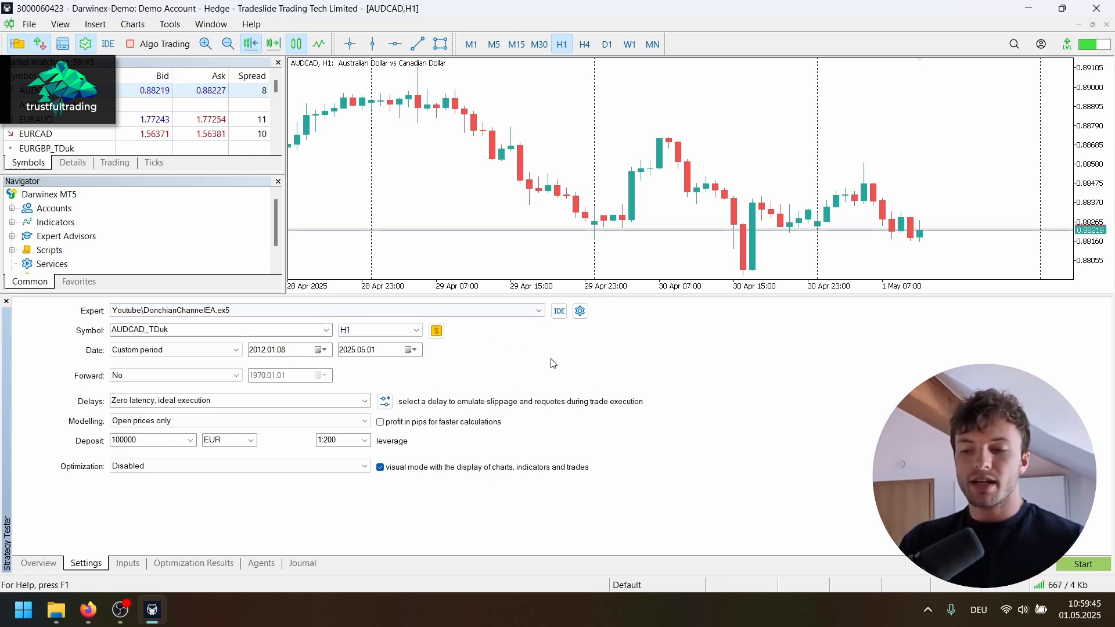
mouse_move(496, 378)
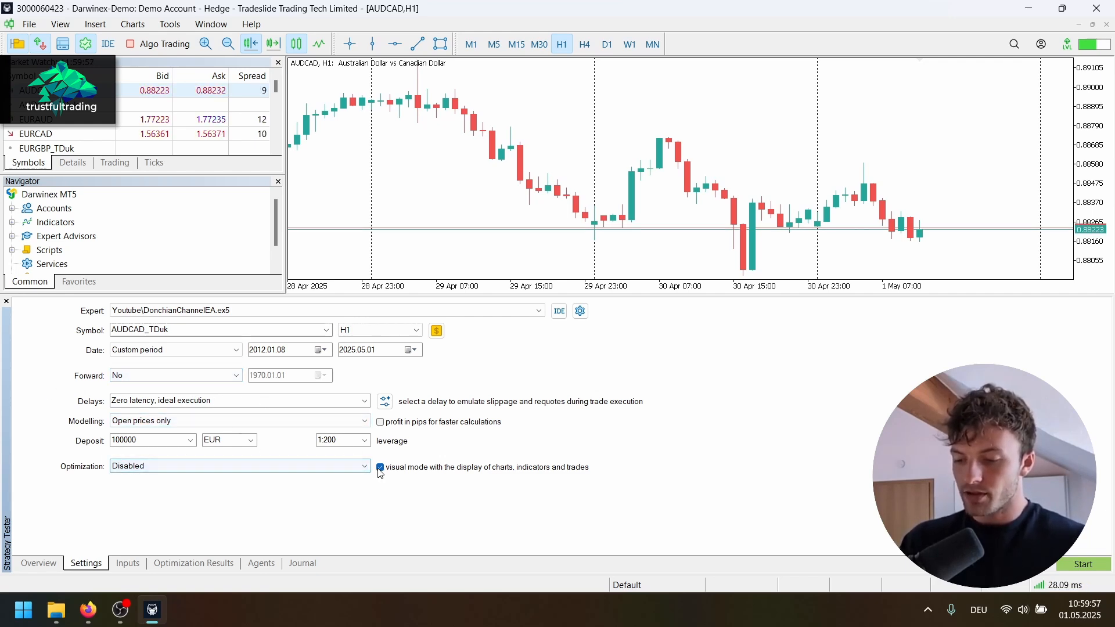
Step: Turn off visual mode and confirm the commission settings dialog
click(381, 467)
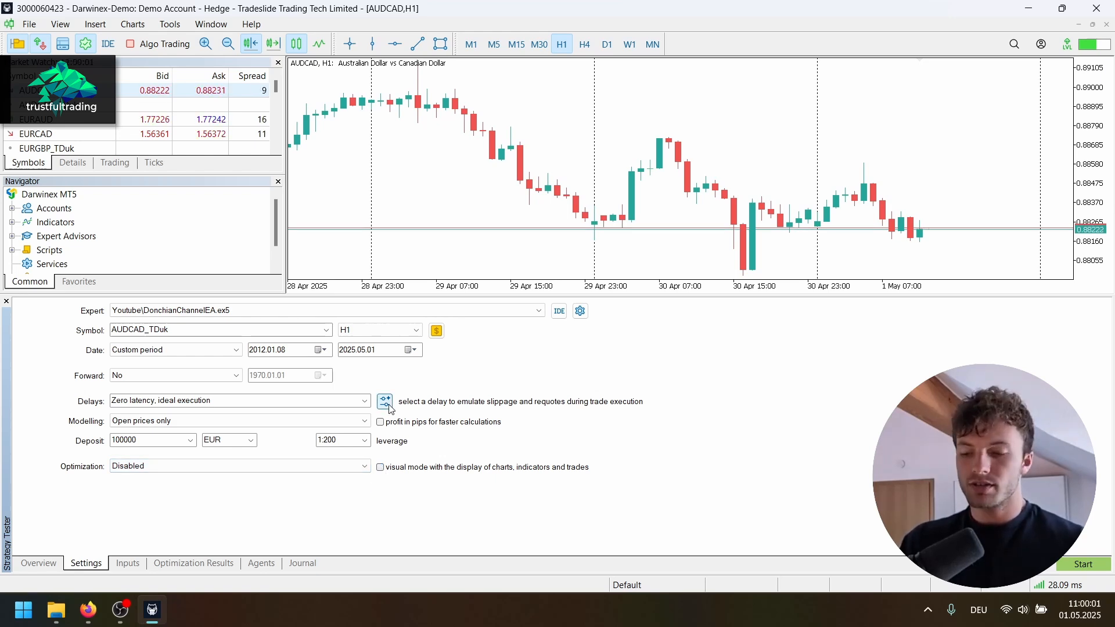
mouse_move(439, 393)
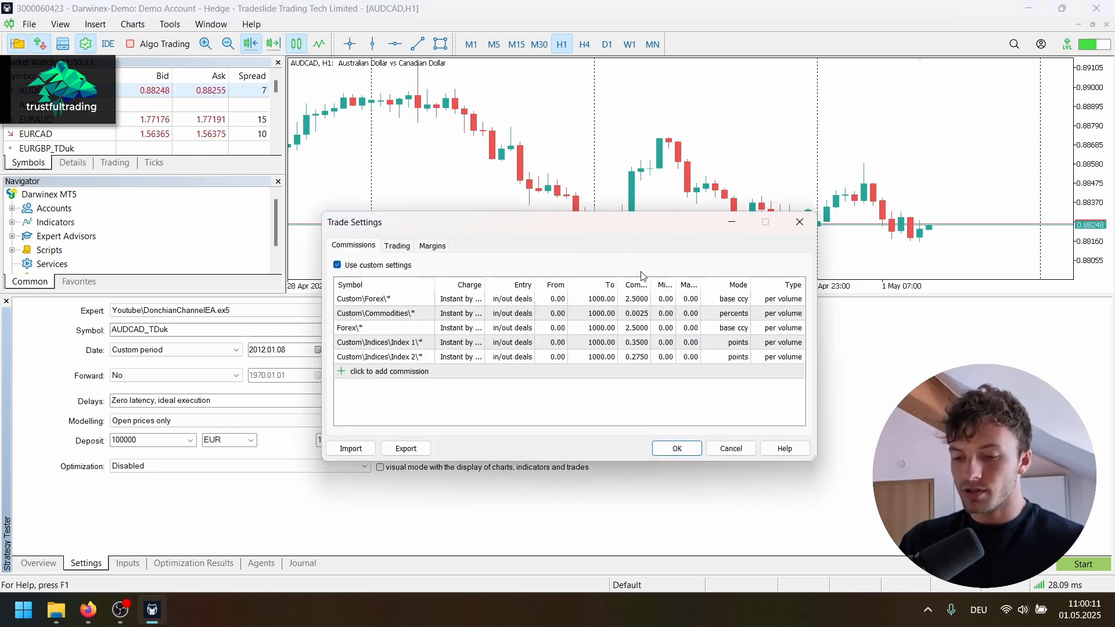
click(676, 448)
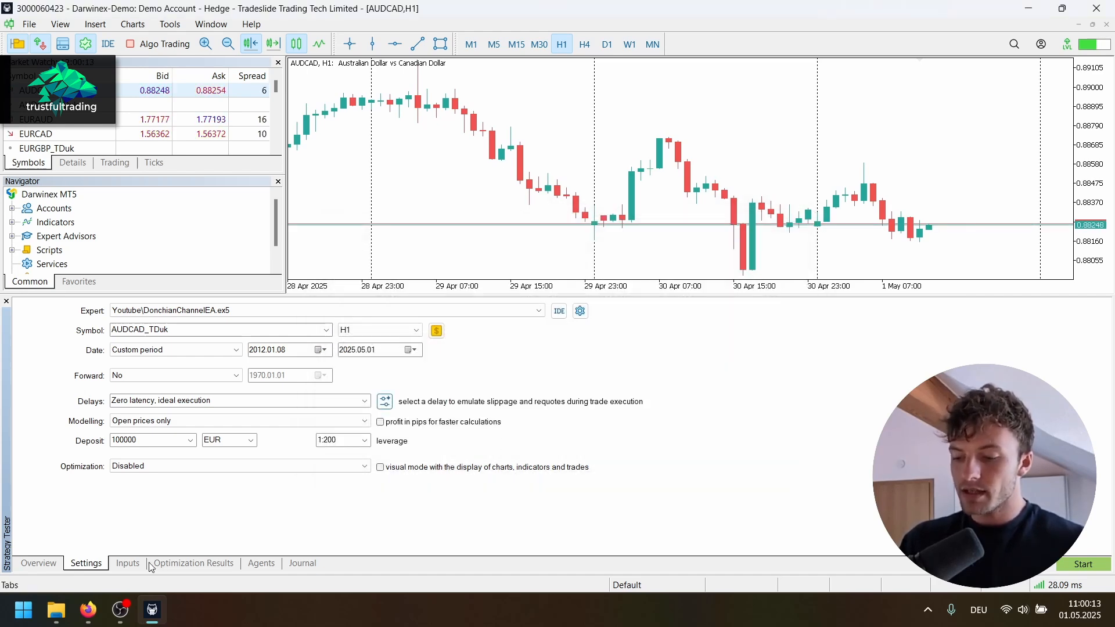
Step: Review the EA inputs: stop loss 200, take profit 175, size filter 325, sl/tp mode
click(128, 564)
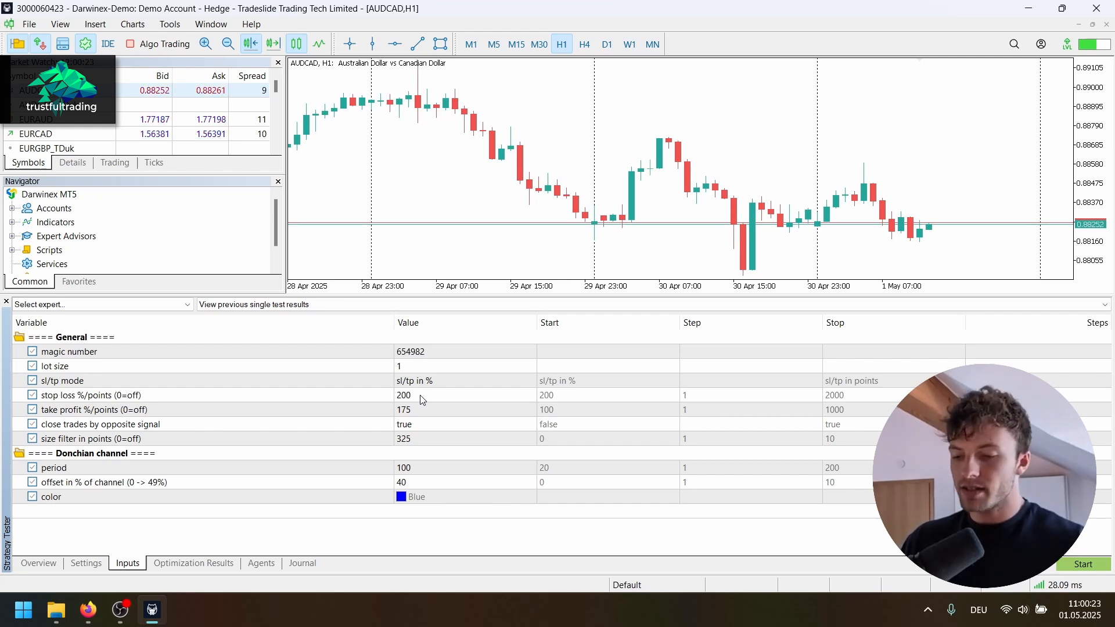
click(403, 395)
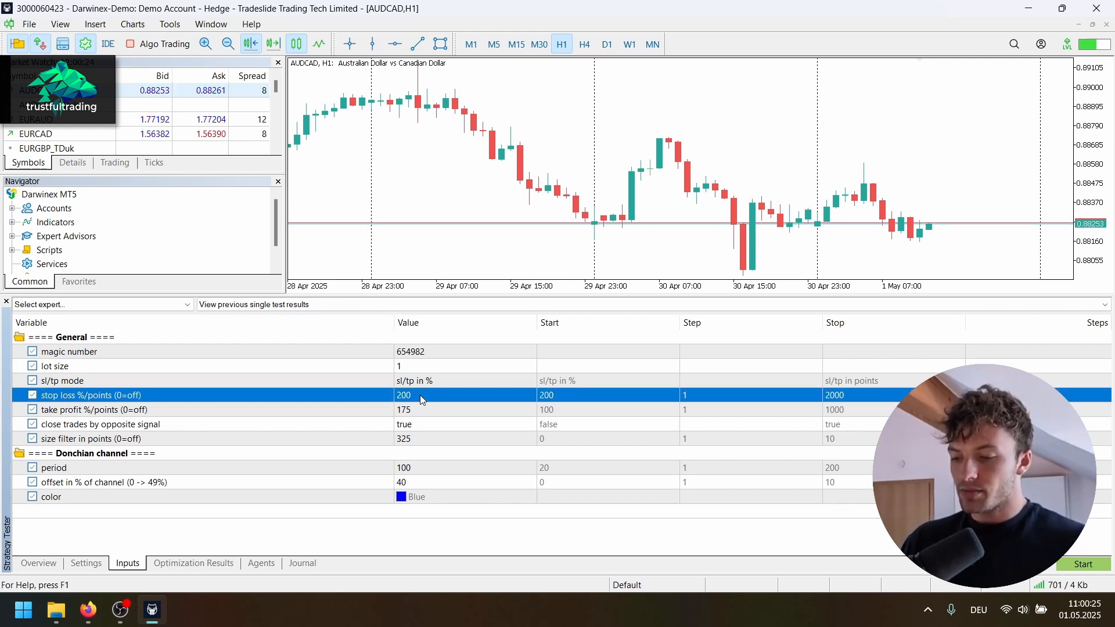
click(416, 409)
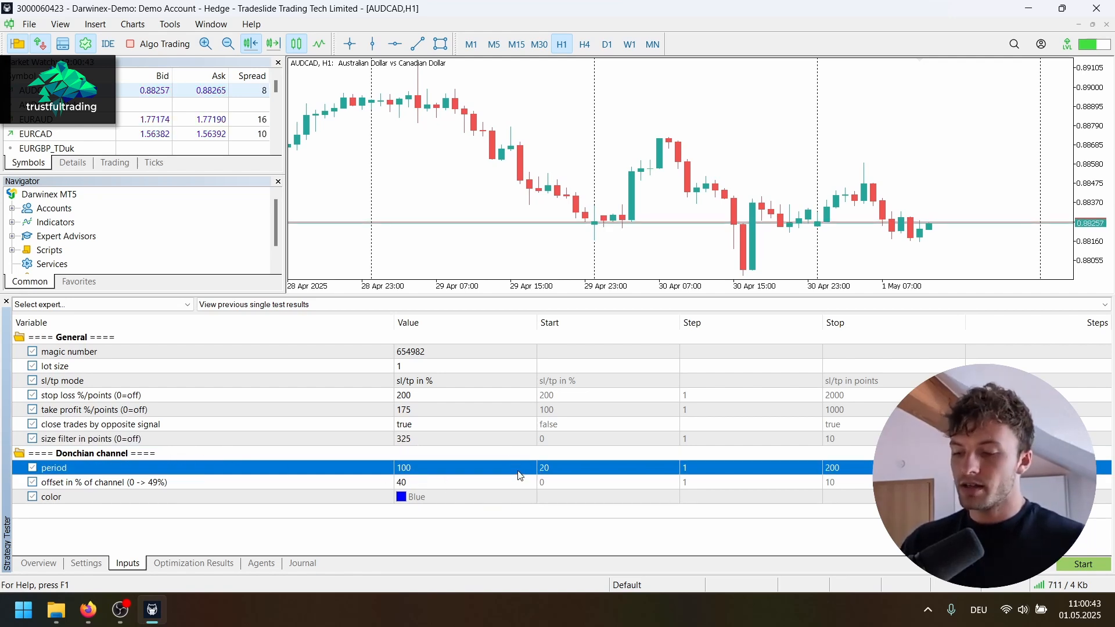
click(61, 381)
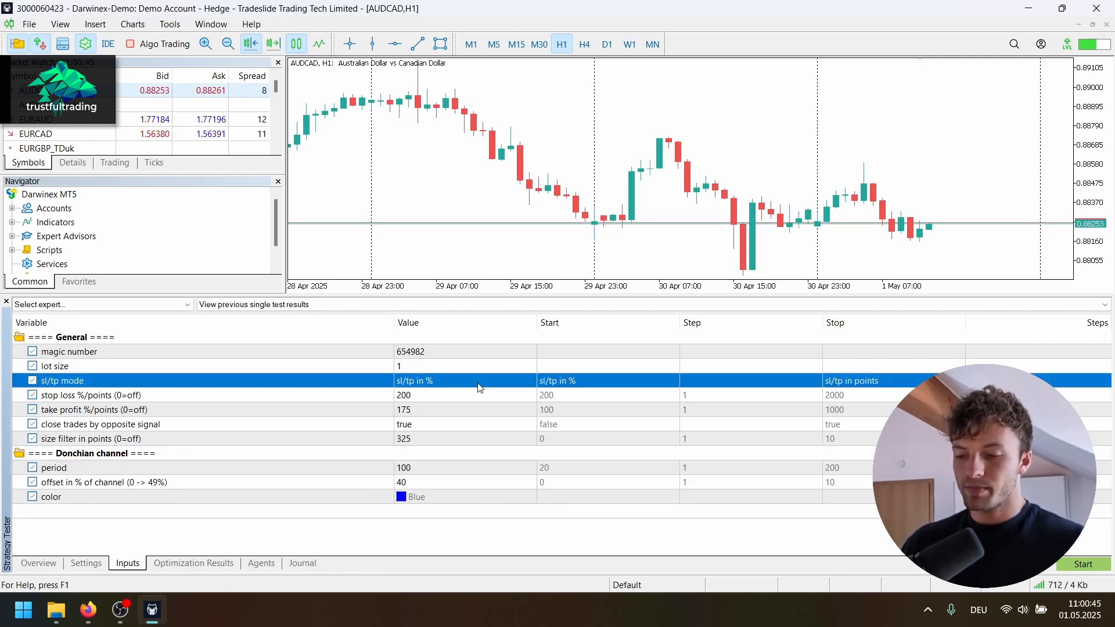
Step: Re-enable visual mode in Settings and start the backtest
click(85, 563)
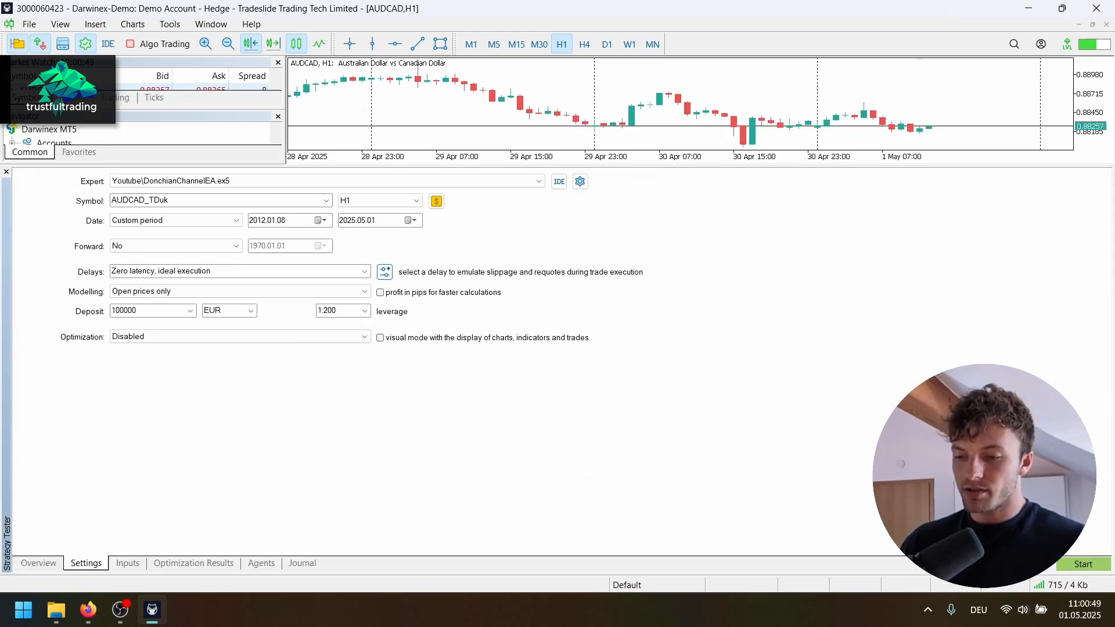
click(380, 337)
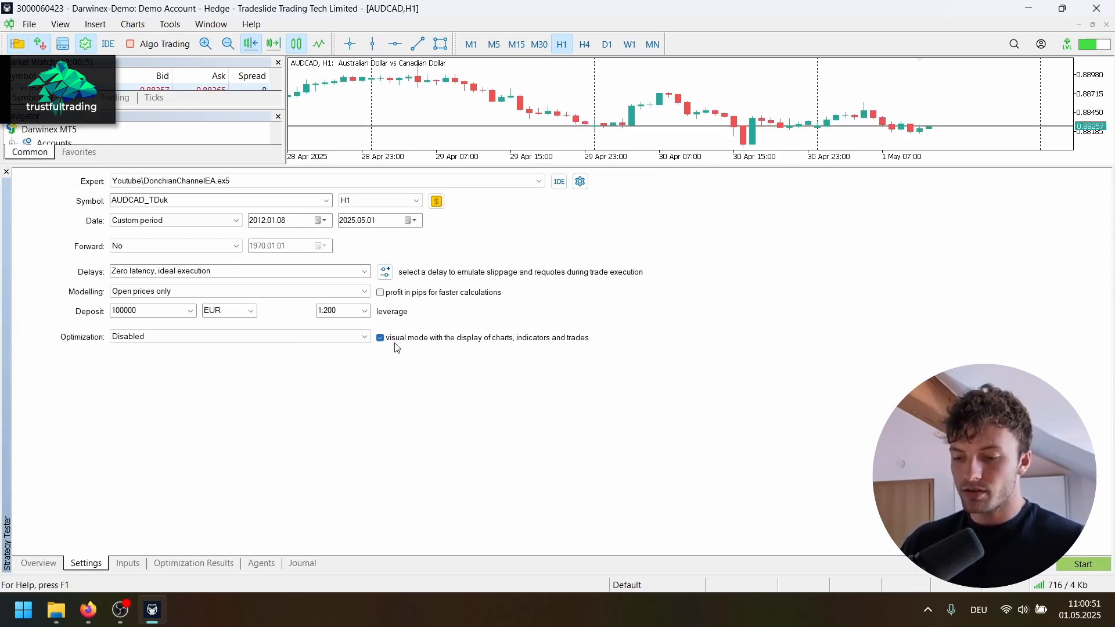
mouse_move(562, 373)
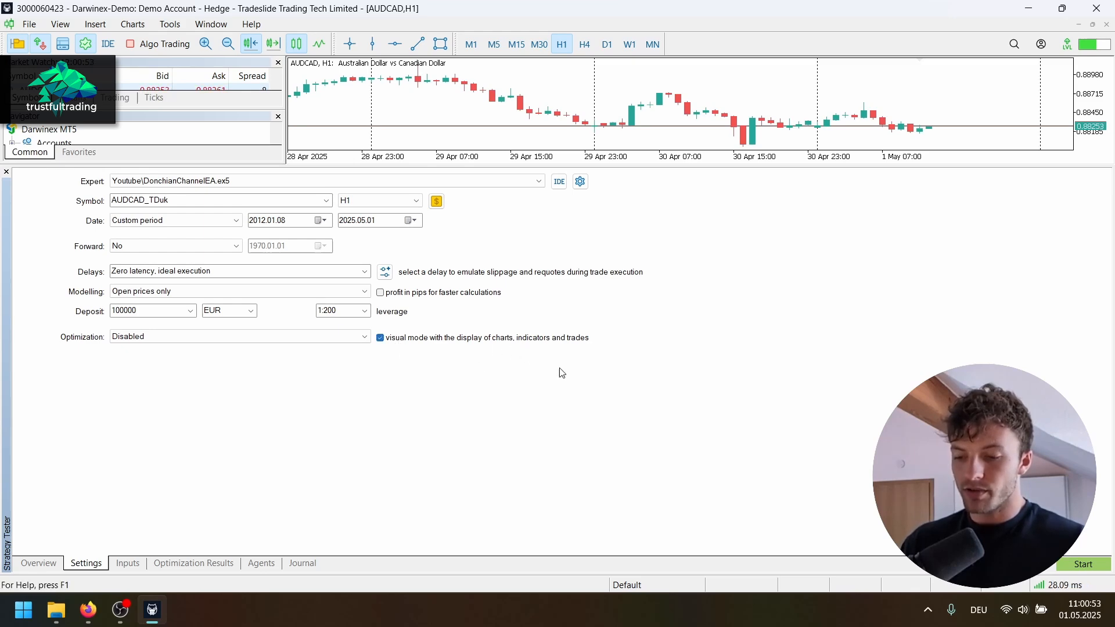
click(1082, 563)
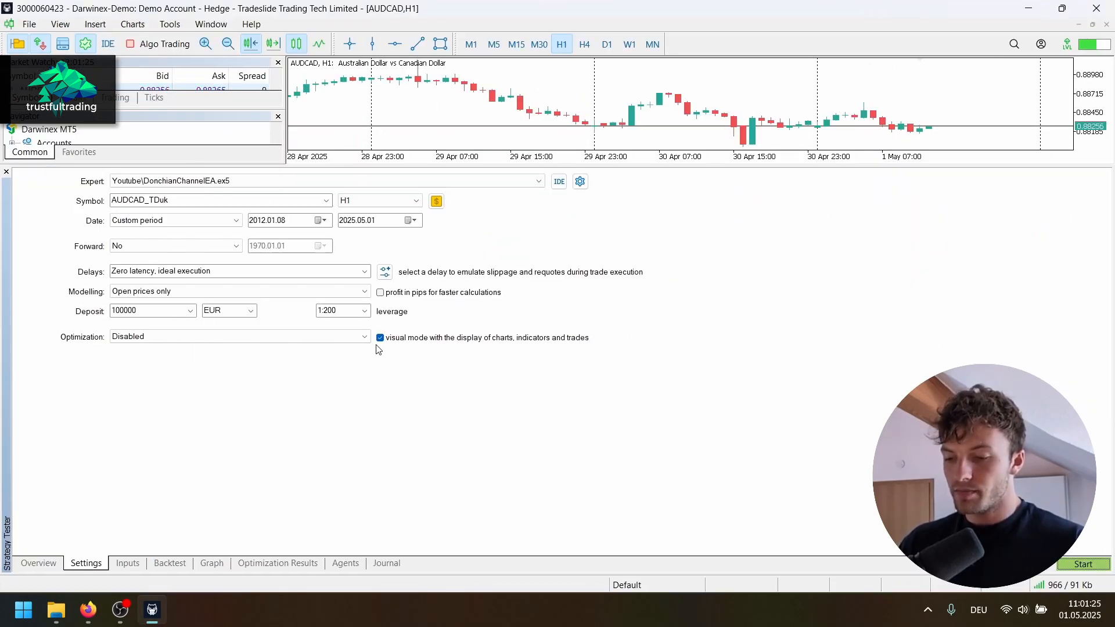
Step: Run the AUDCAD_TDuk backtest and view the rising balance/equity curve
click(380, 337)
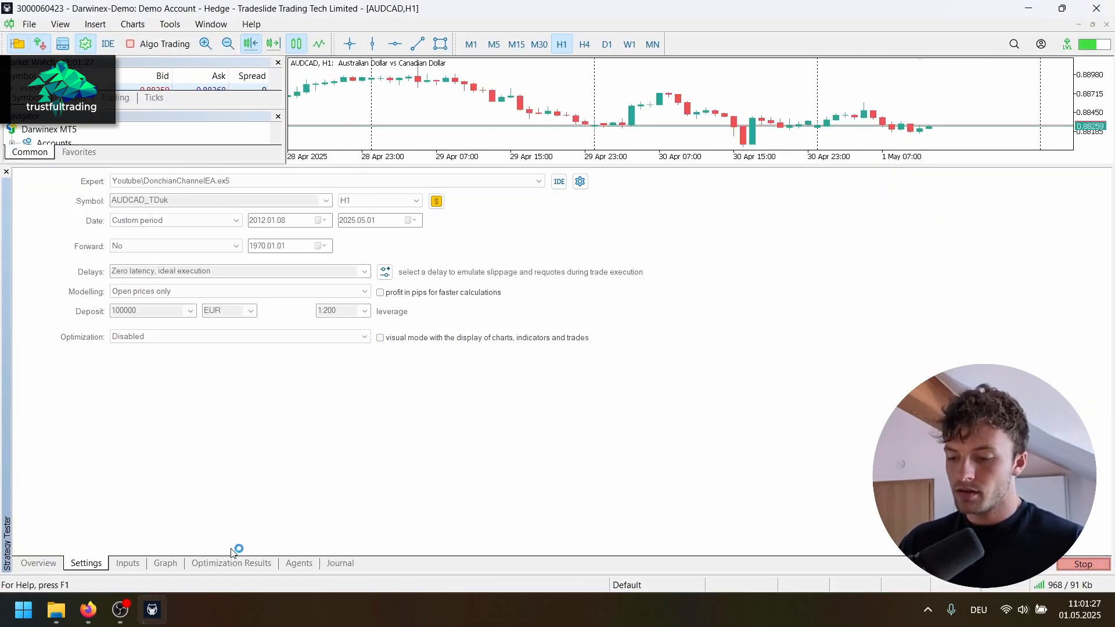
click(165, 562)
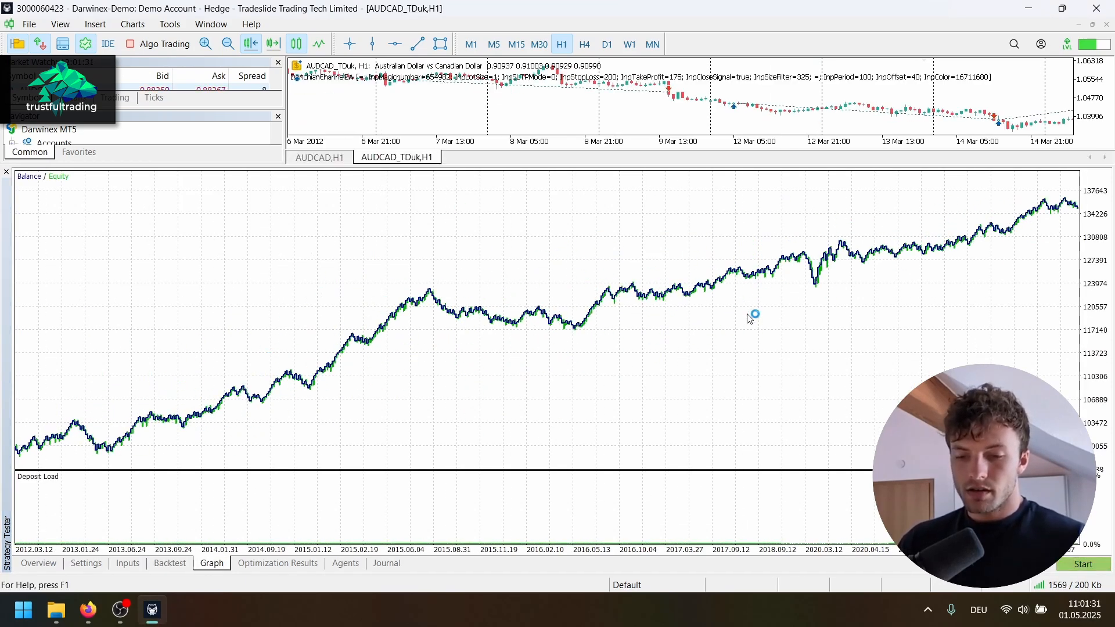
mouse_move(751, 290)
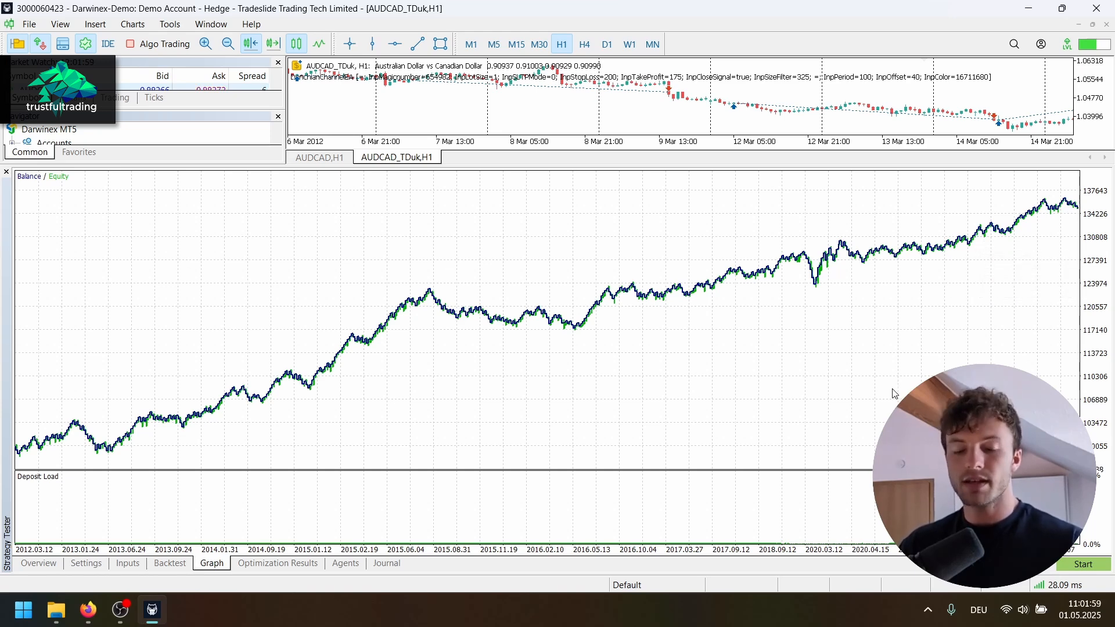
mouse_move(634, 400)
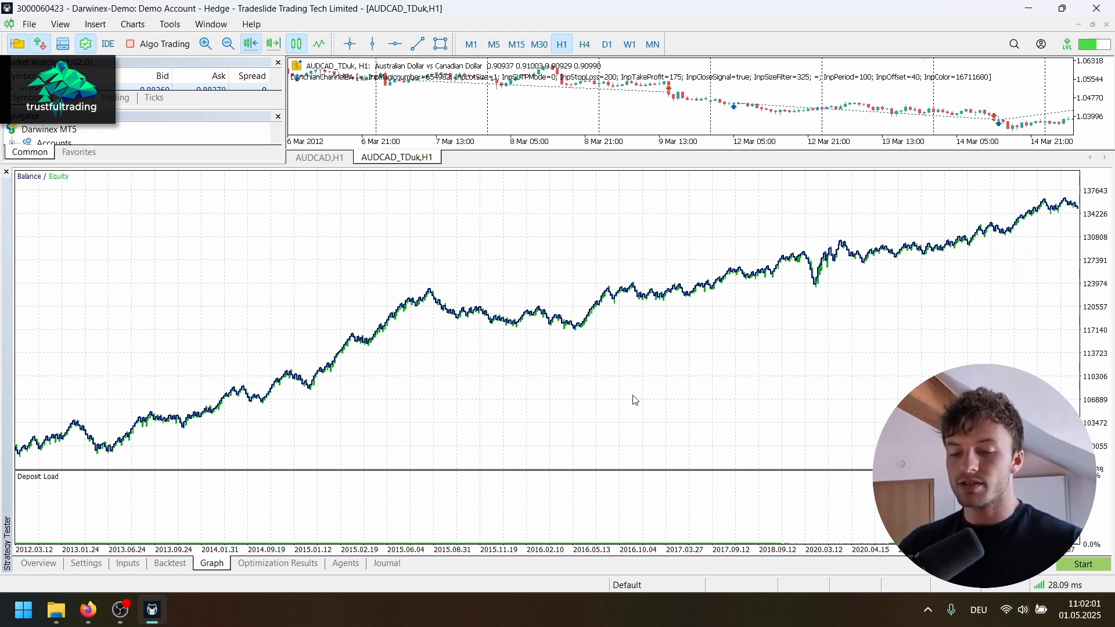
mouse_move(406, 251)
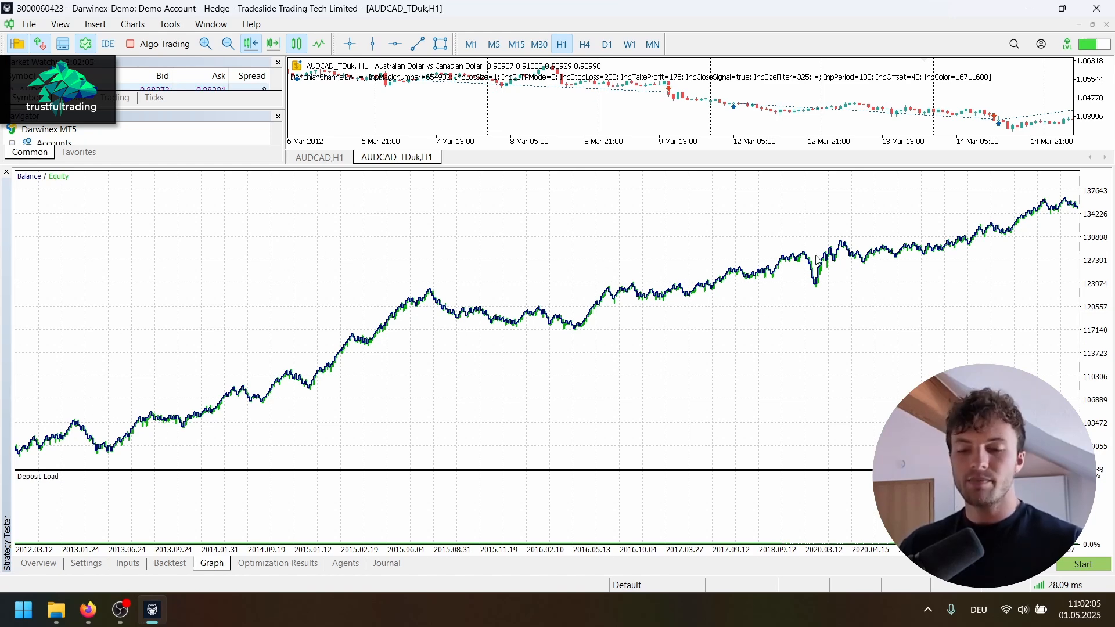
mouse_move(348, 419)
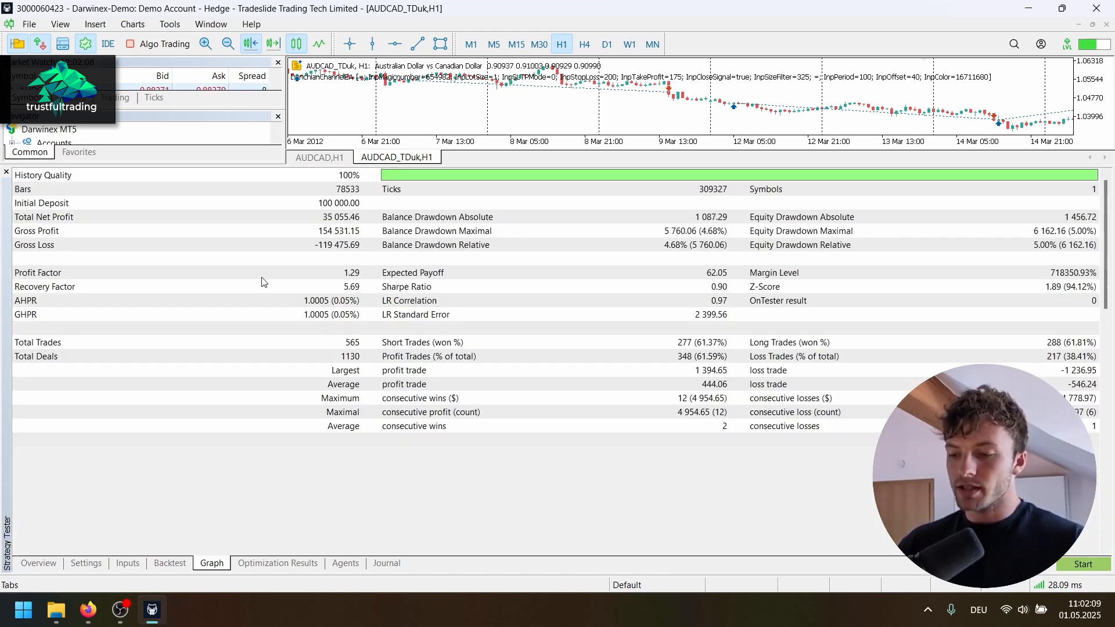
Step: Change the tester symbol from AUDCAD_TDuk to the broker's AUDCAD
click(128, 563)
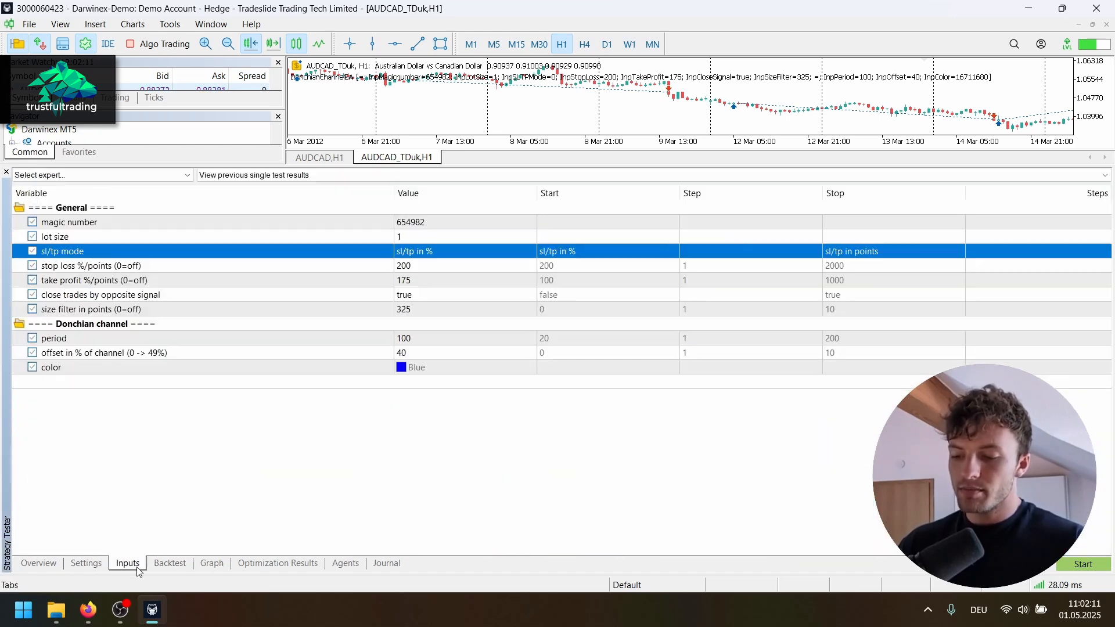
click(85, 563)
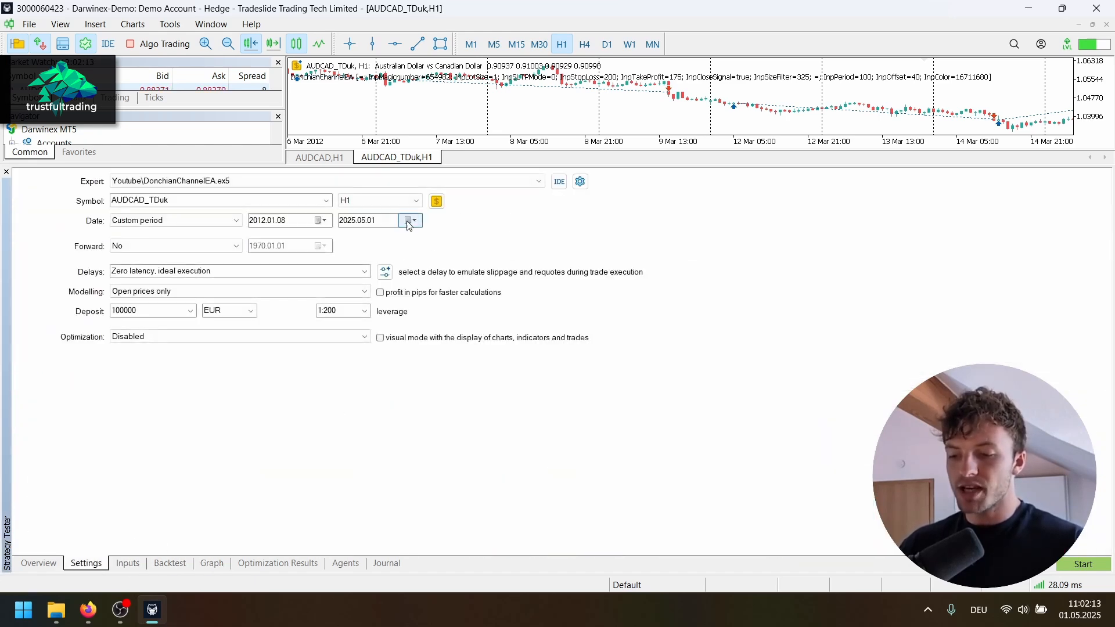
click(325, 200)
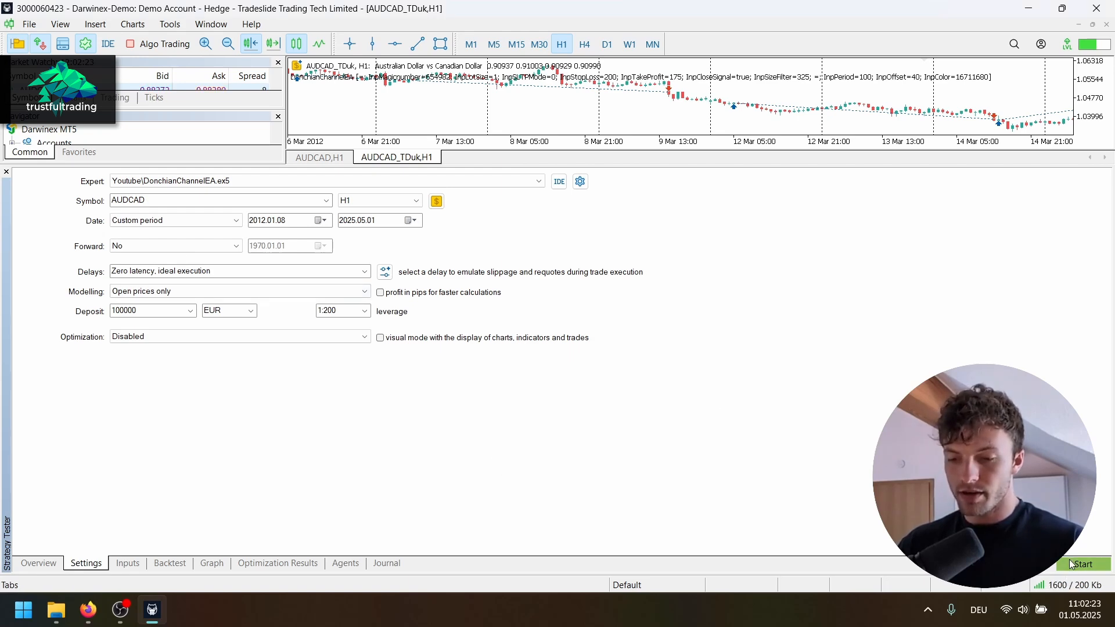
Step: Run the backtest on broker AUDCAD and view its choppier balance curve
click(1081, 565)
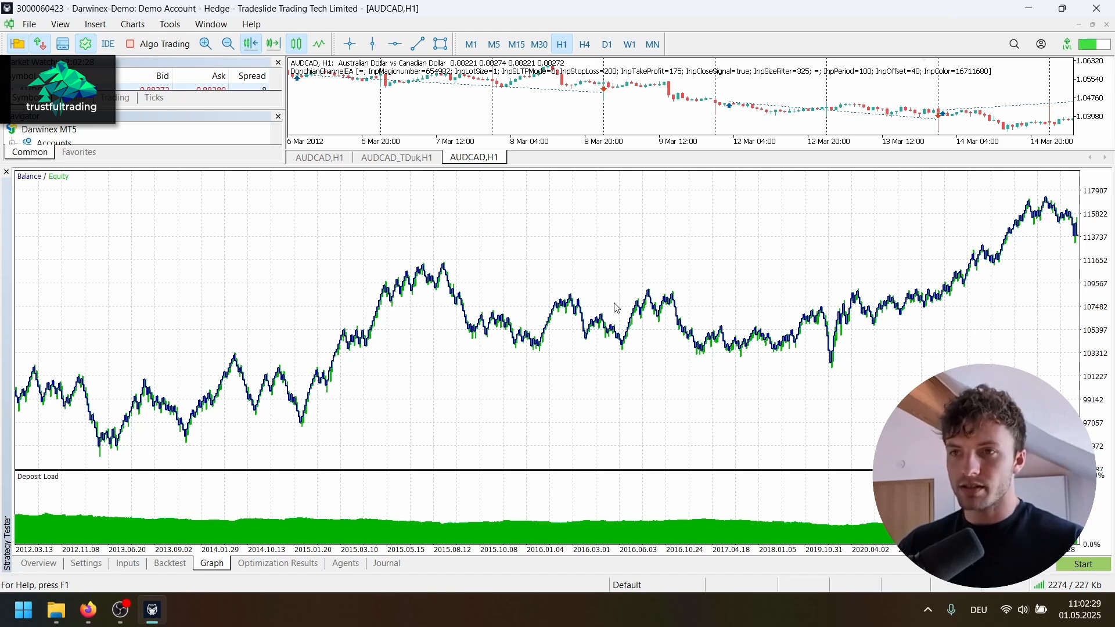
mouse_move(762, 316)
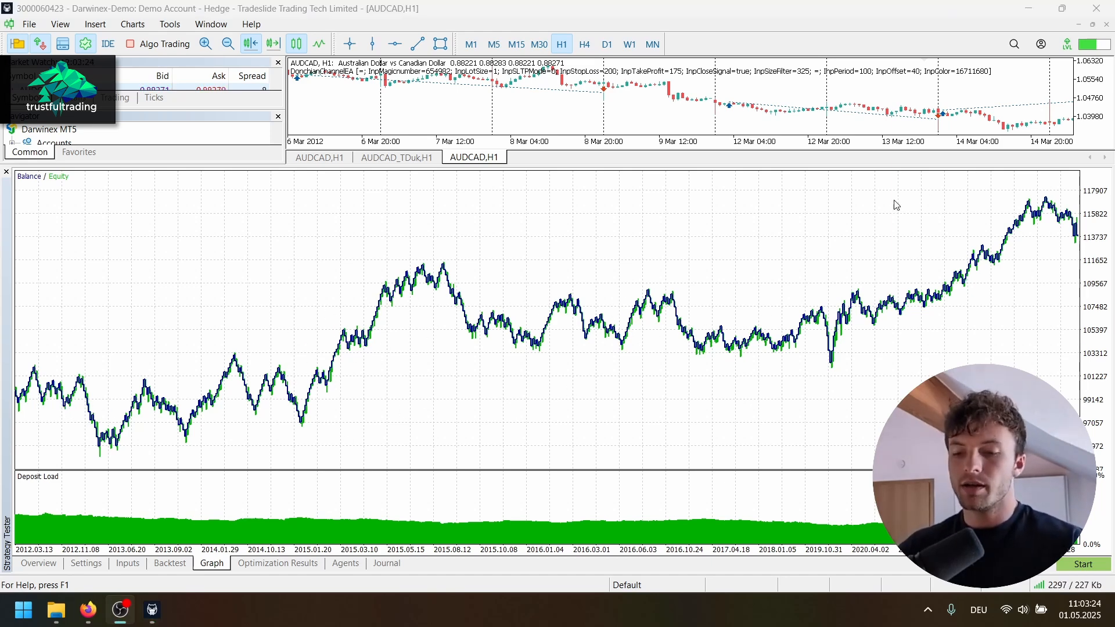
mouse_move(669, 360)
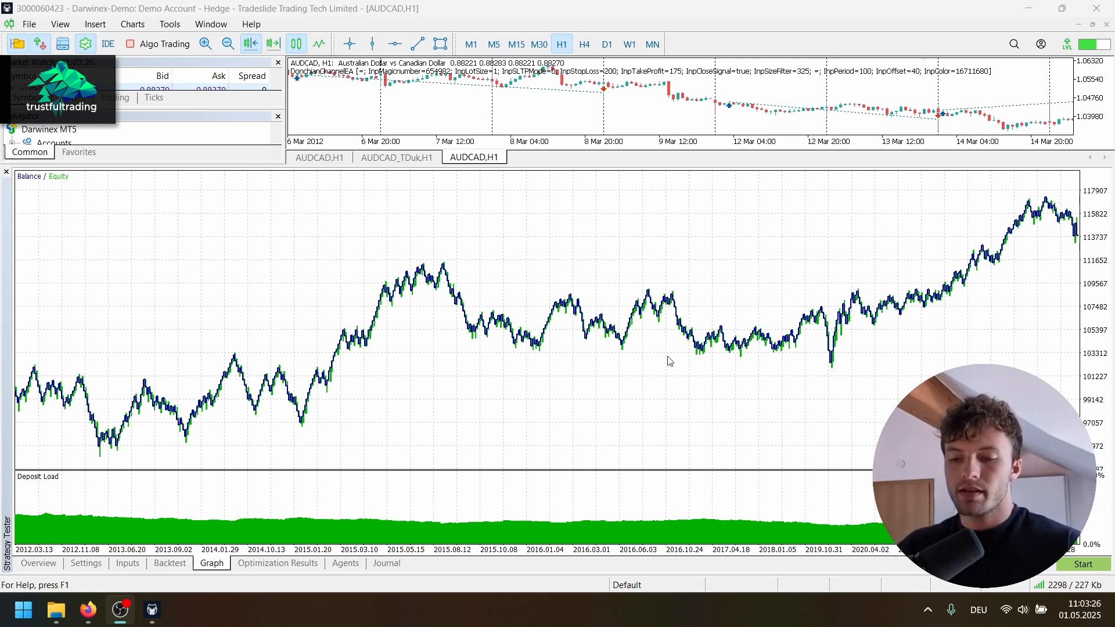
mouse_move(617, 358)
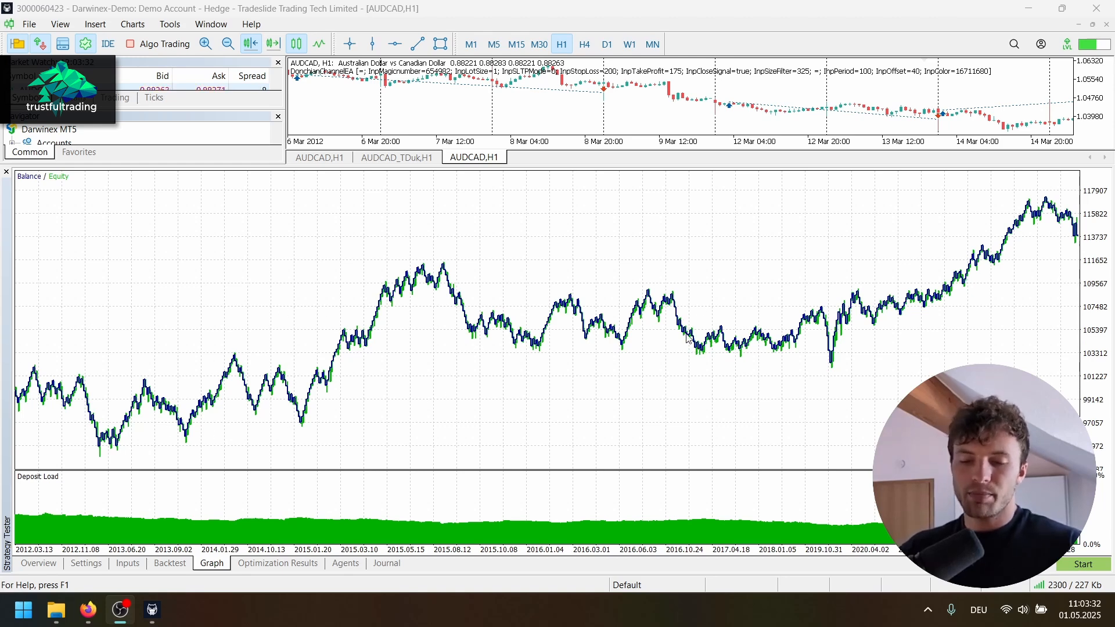
mouse_move(661, 321)
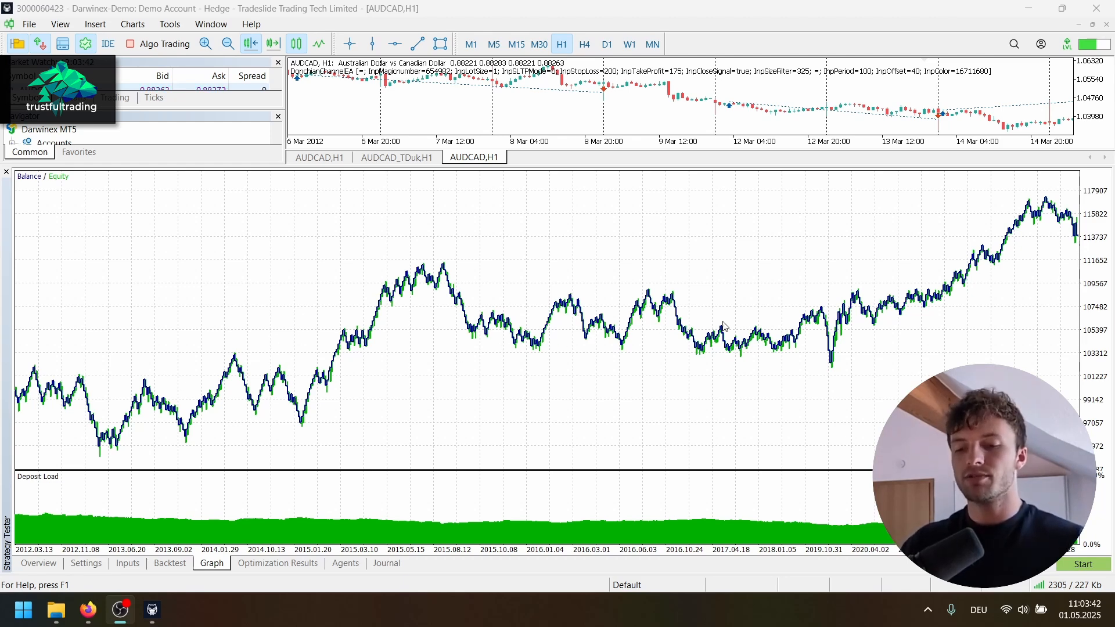
mouse_move(709, 348)
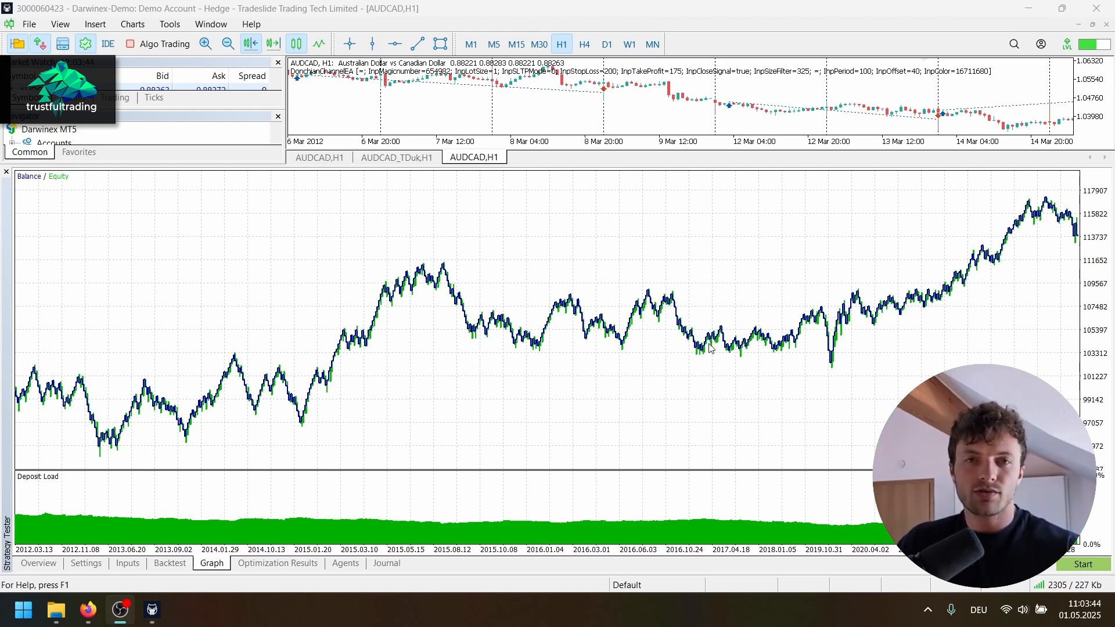
mouse_move(723, 351)
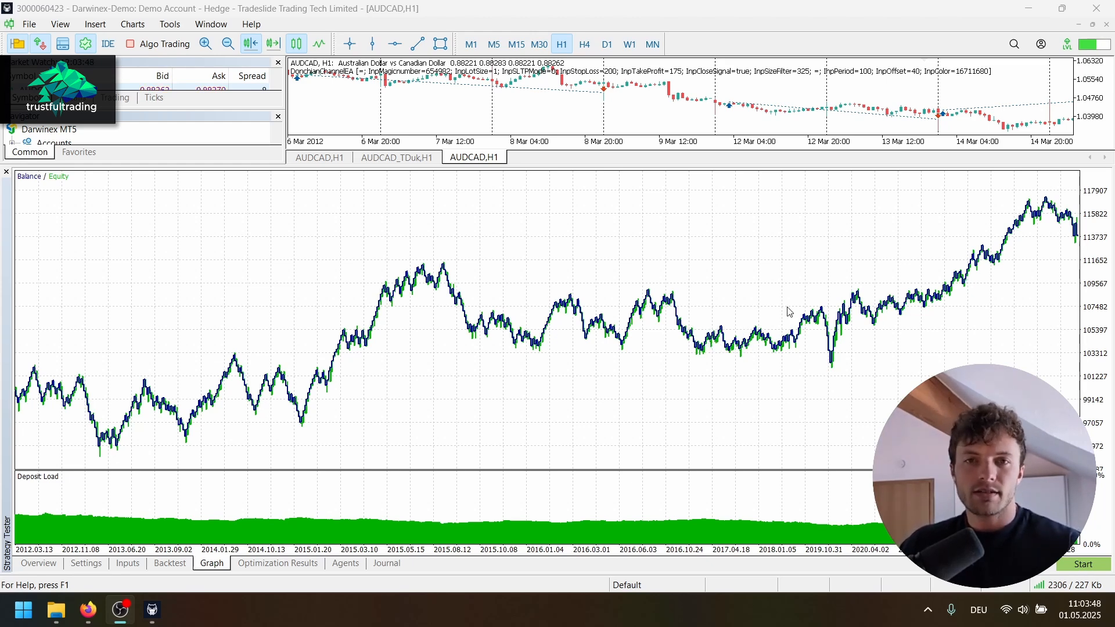
mouse_move(791, 307)
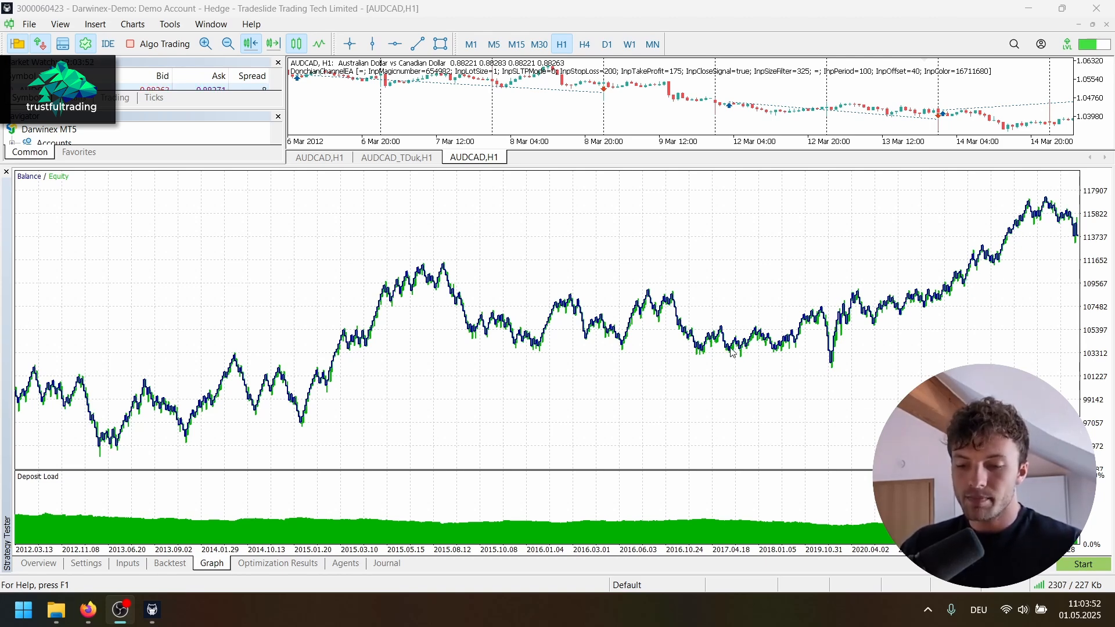
mouse_move(754, 348)
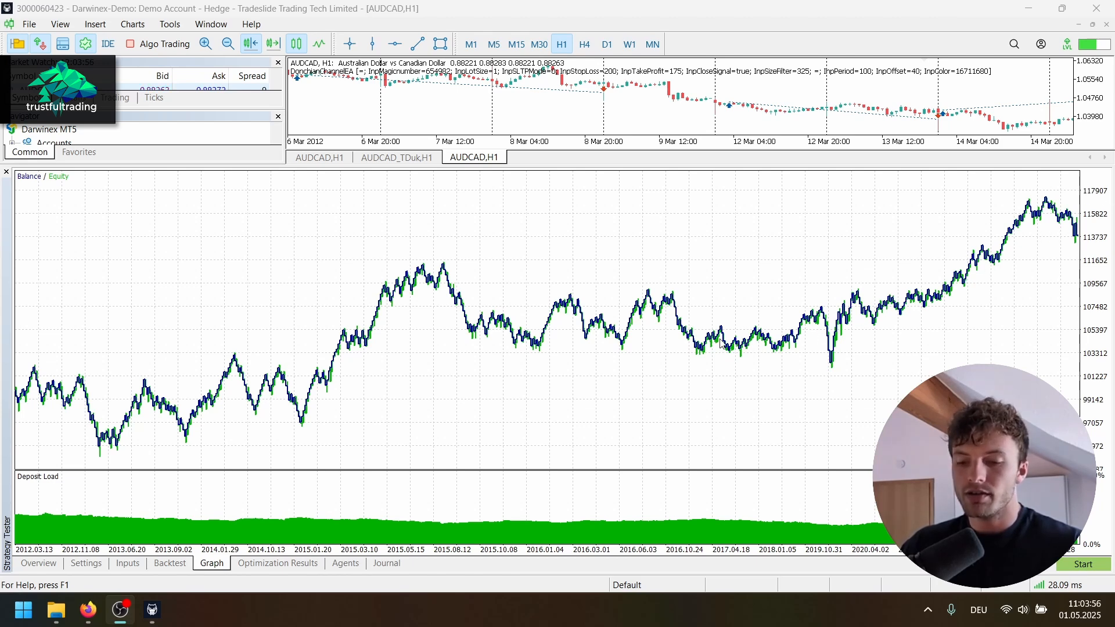
mouse_move(951, 292)
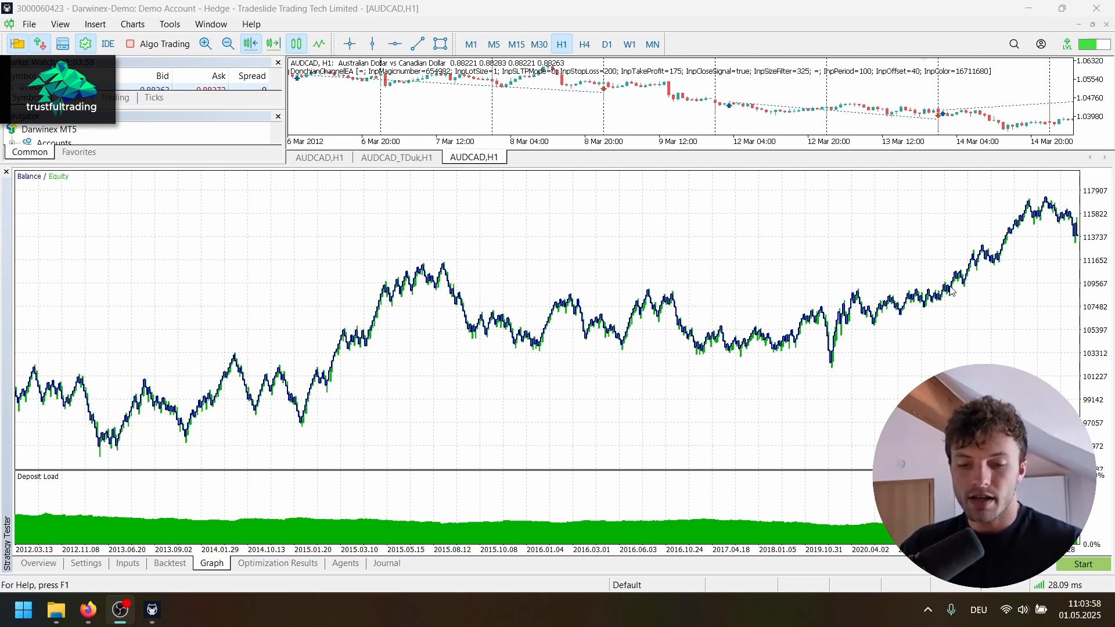
mouse_move(955, 207)
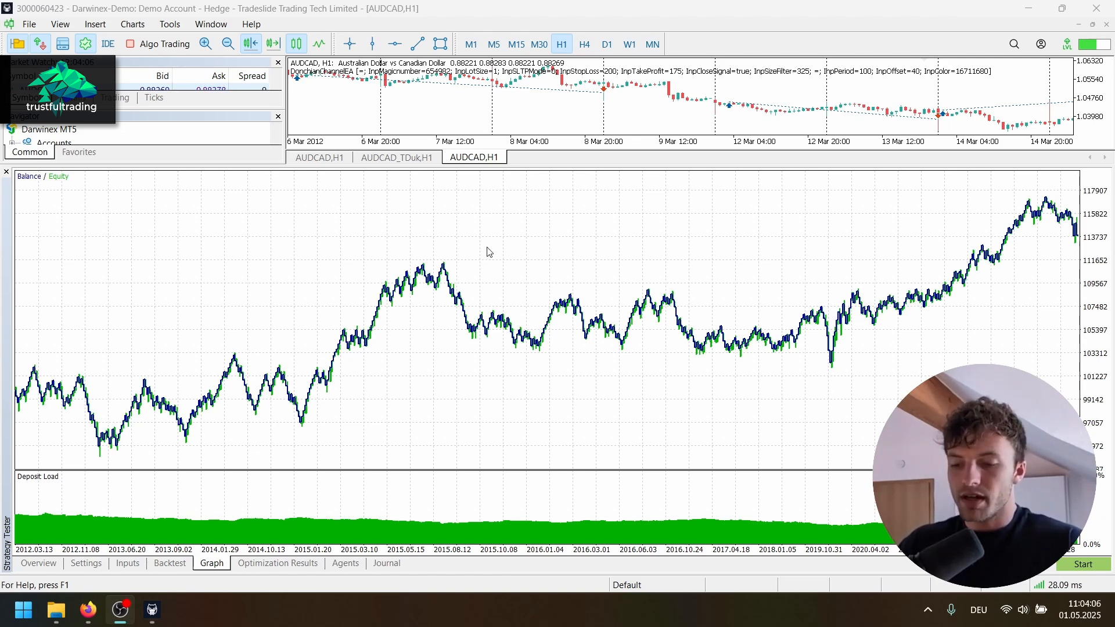
mouse_move(449, 397)
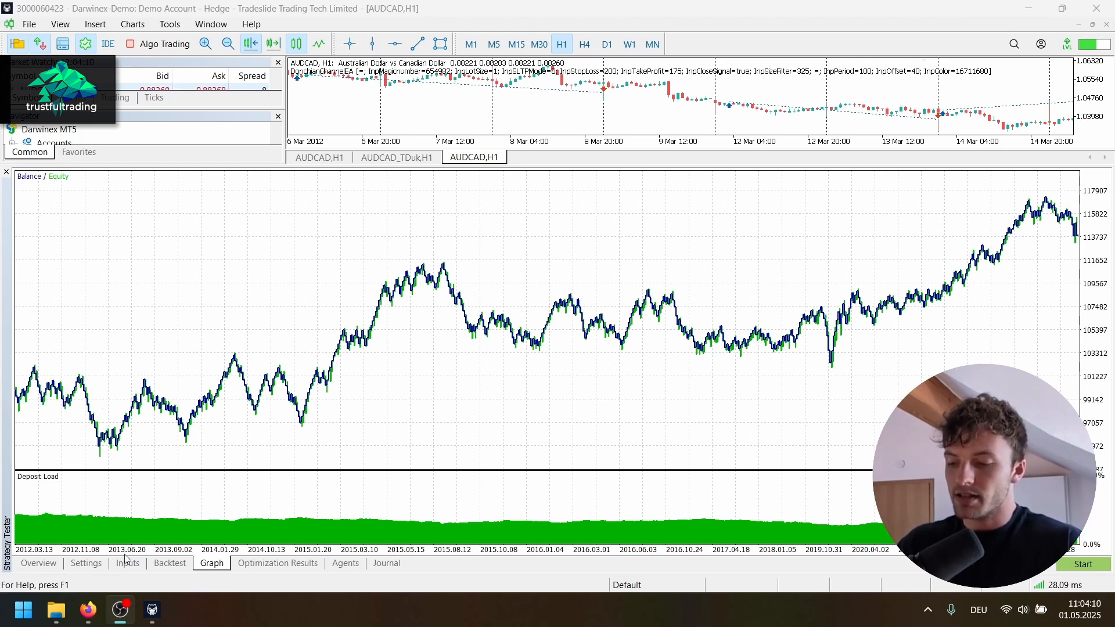
Step: Switch the tester symbol back to the custom AUDCAD_TDuk
click(128, 562)
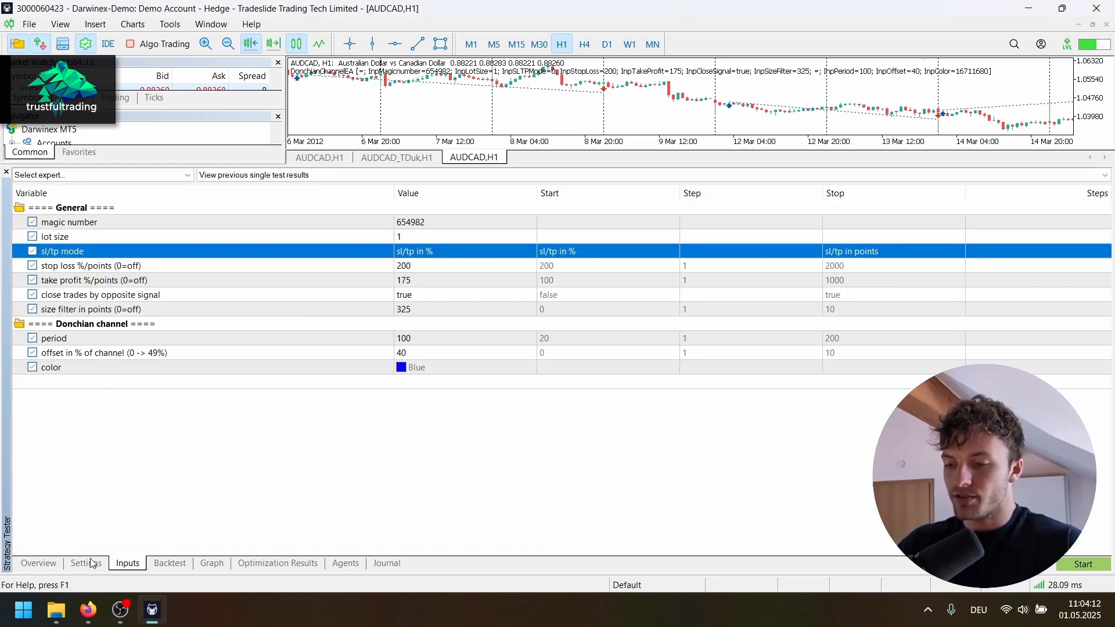
click(85, 562)
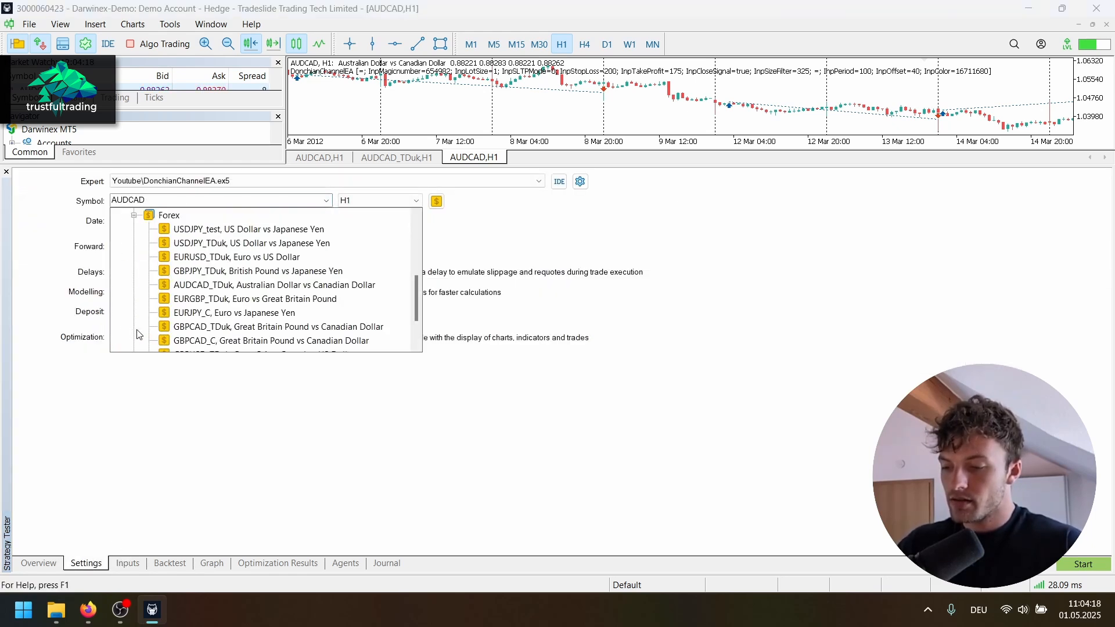
click(274, 285)
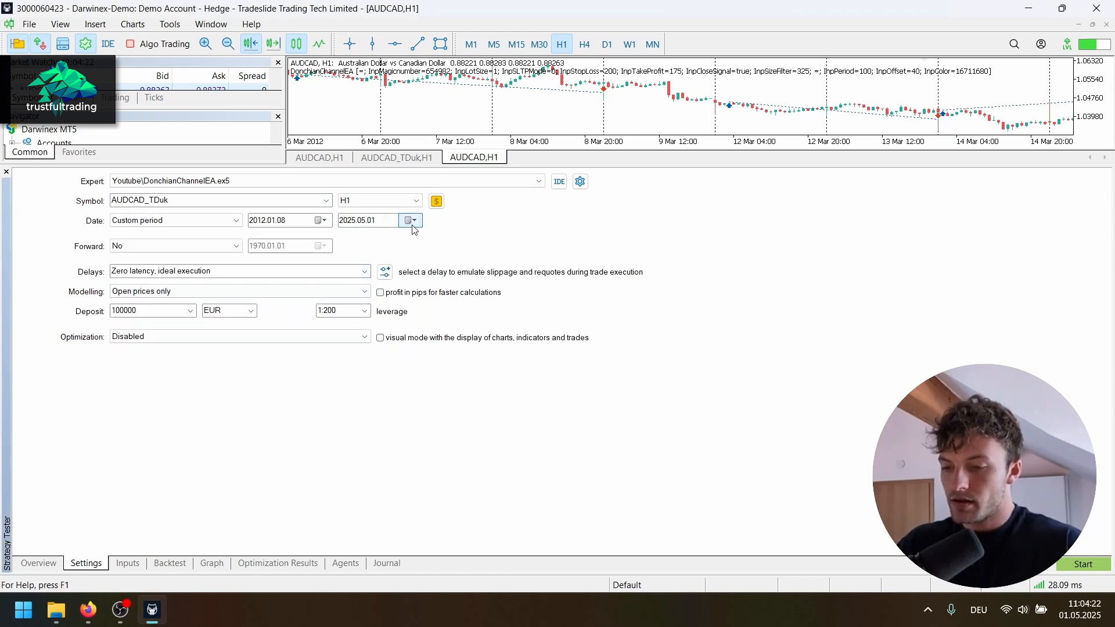
mouse_move(419, 223)
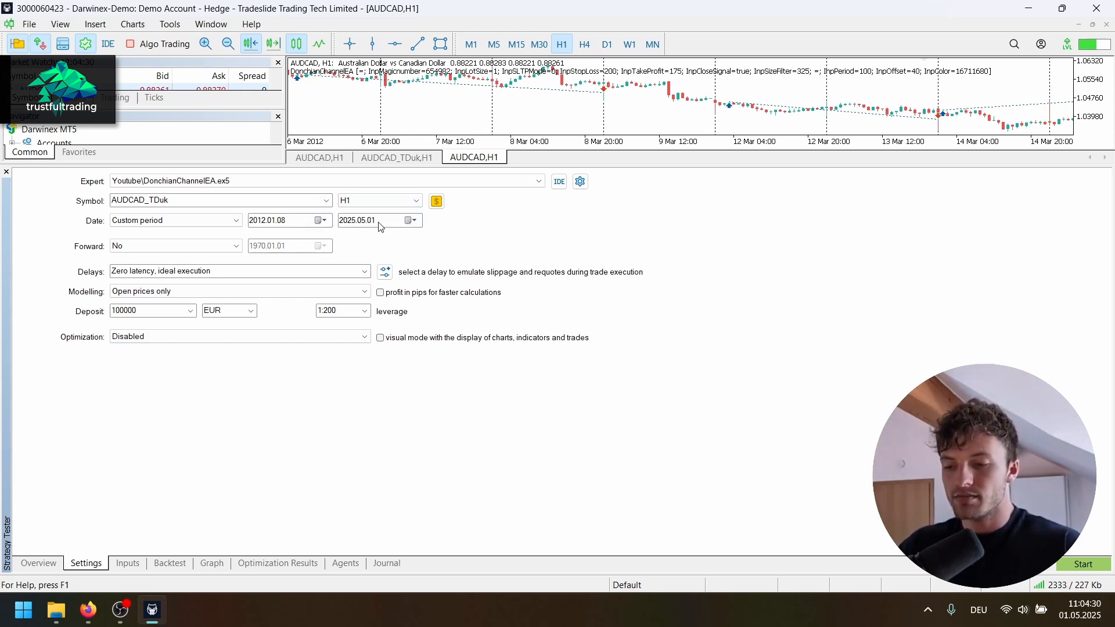
mouse_move(362, 224)
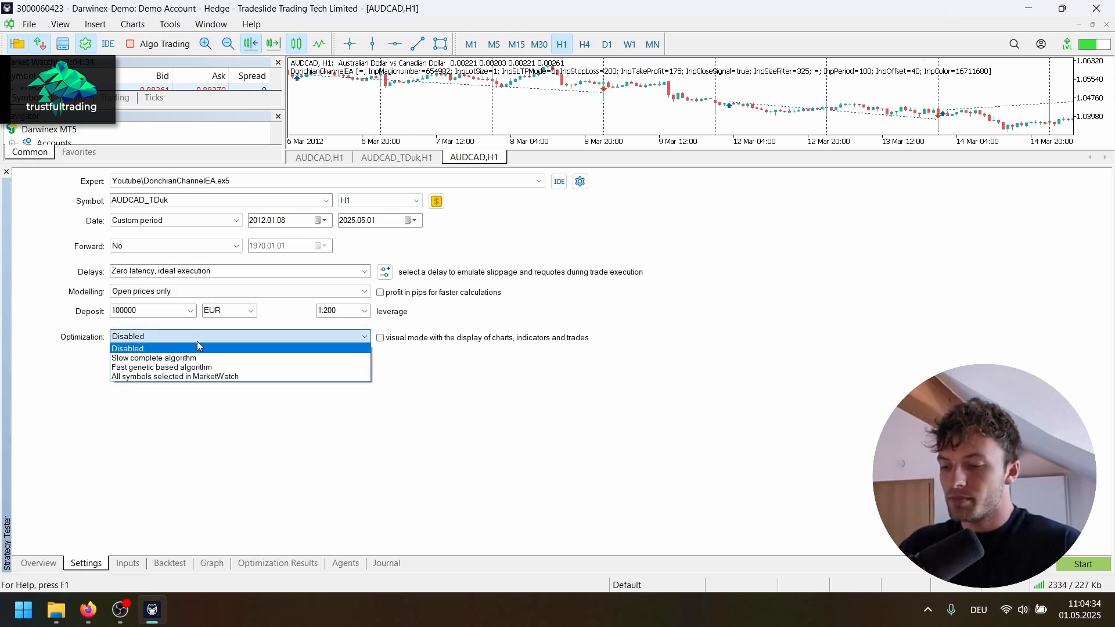
Step: Run a slow complete optimization over stop loss, take profit and size filter, then view results
click(153, 357)
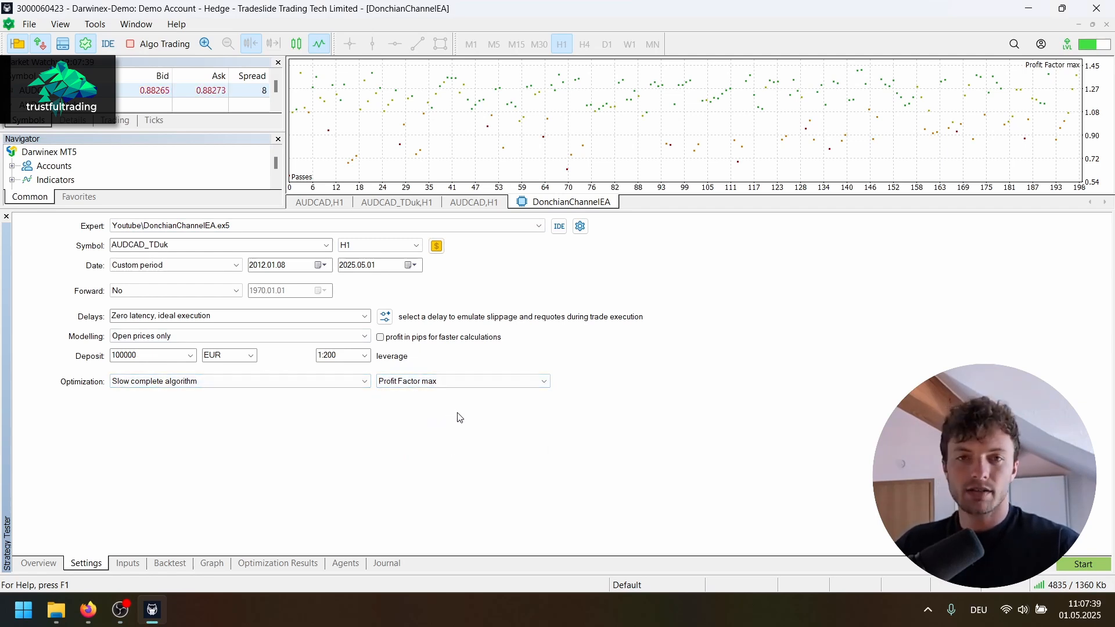
click(128, 562)
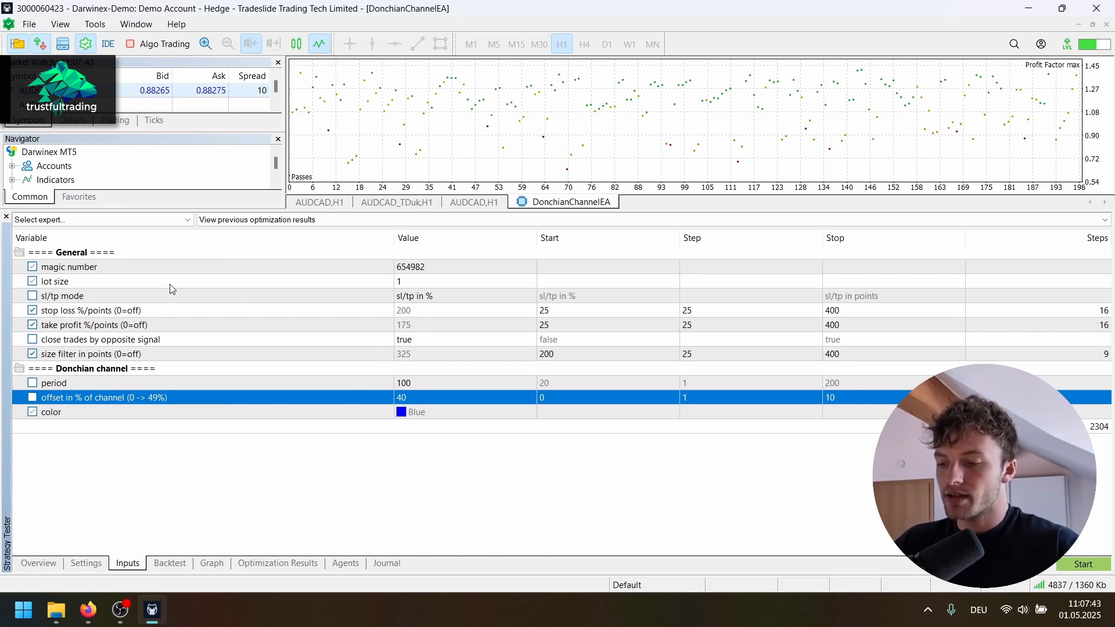
click(90, 310)
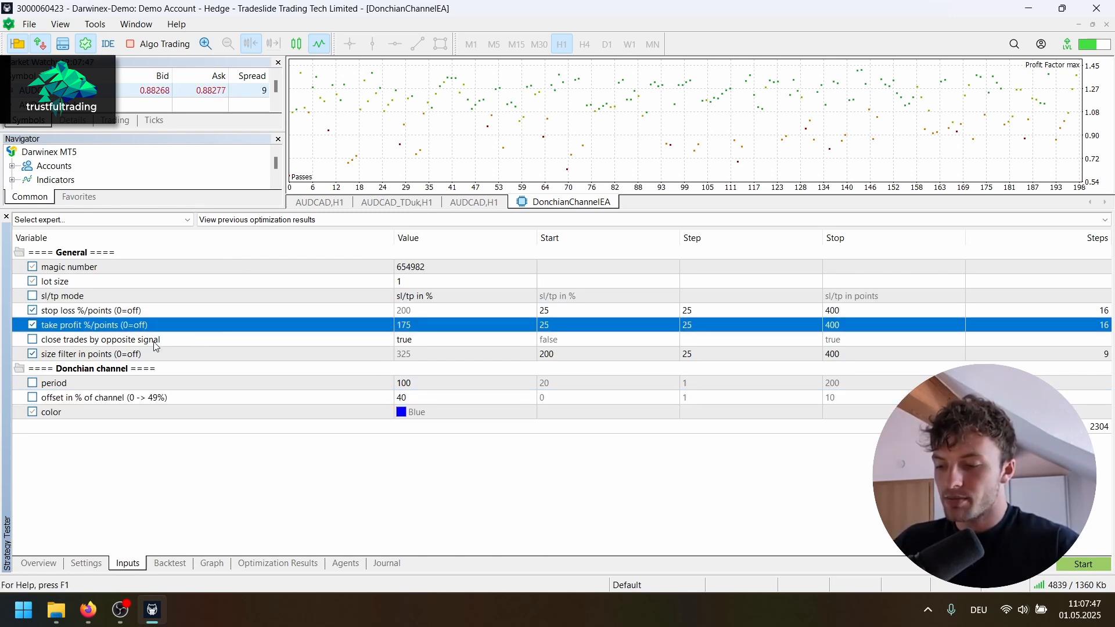
click(93, 354)
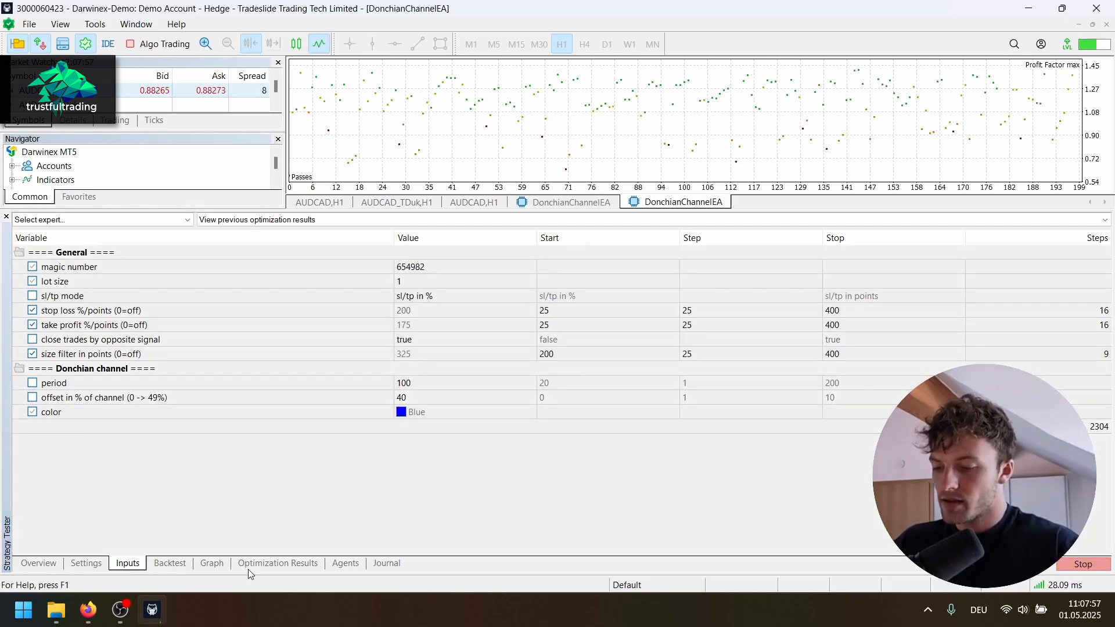
click(277, 562)
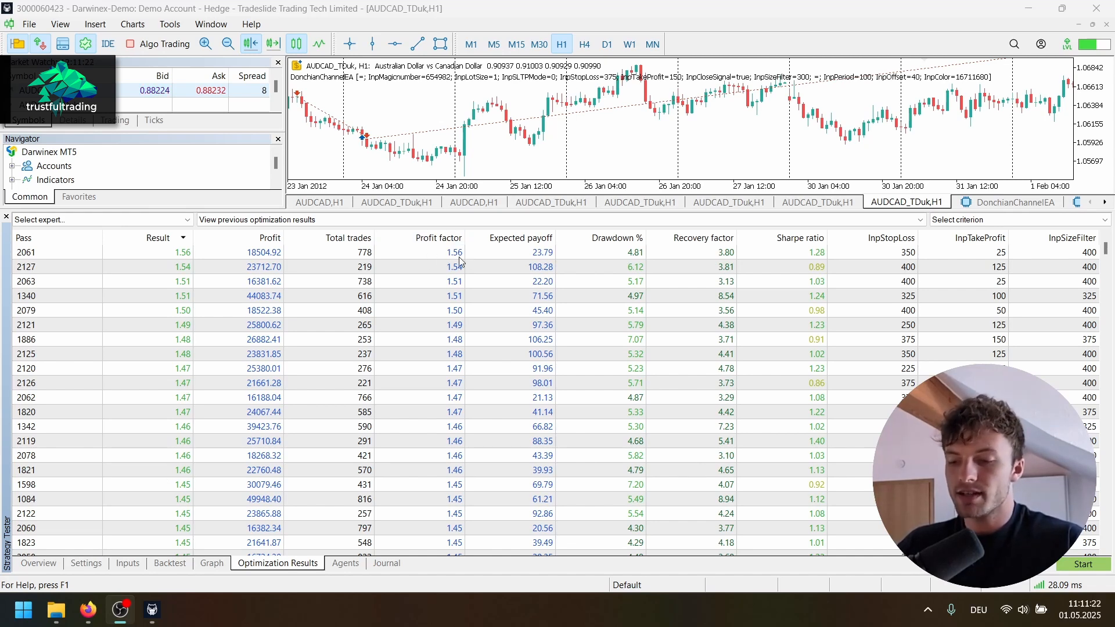
mouse_move(382, 262)
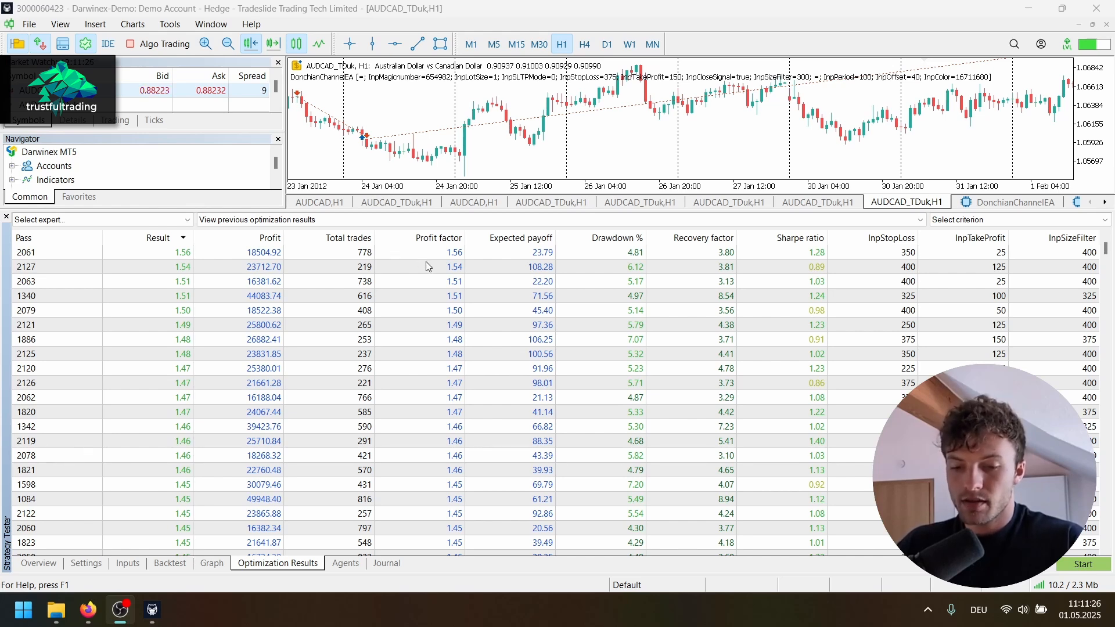
mouse_move(1007, 260)
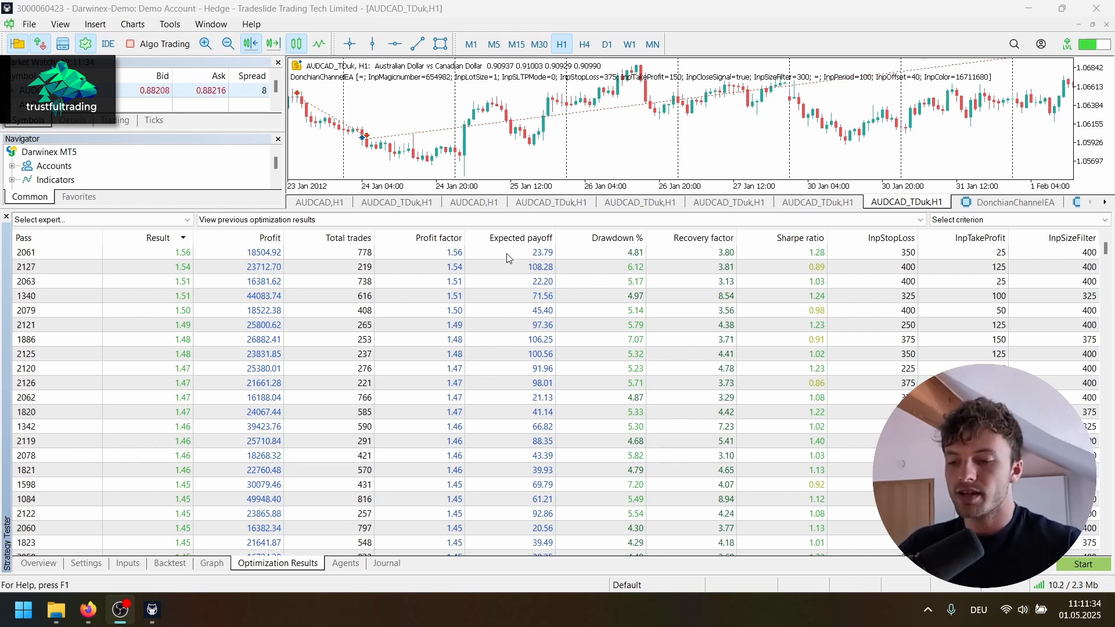
Step: Run a single test of the top-ranked pass 2061 (profit factor 1.56)
click(57, 252)
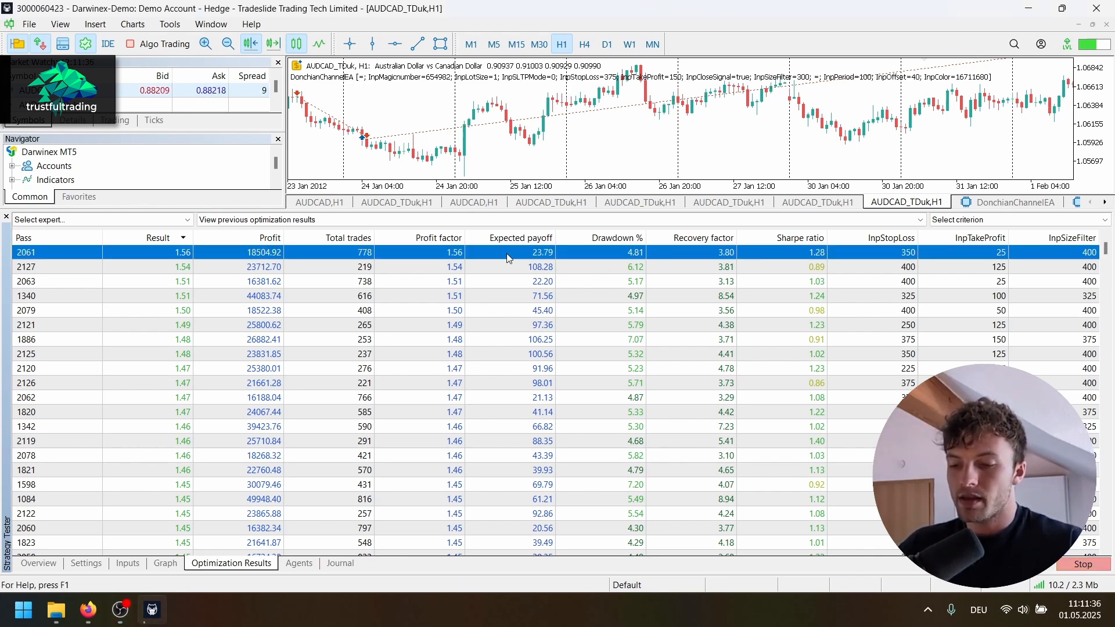
Step: View the balance curve of pass 2061's single test on AUDCAD_TDuk
click(211, 562)
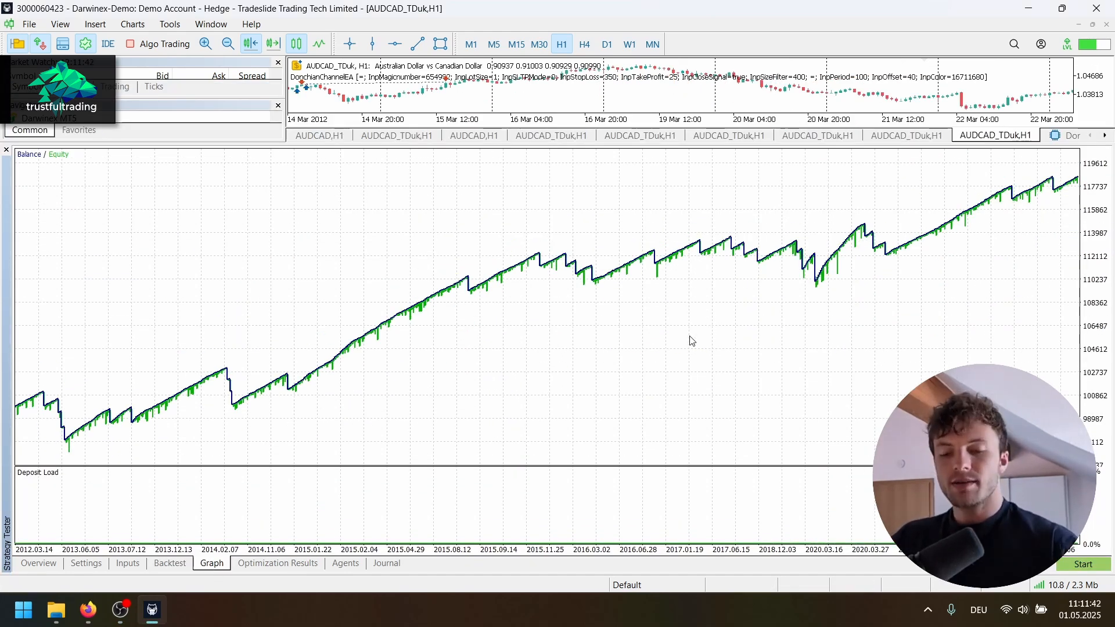
mouse_move(700, 303)
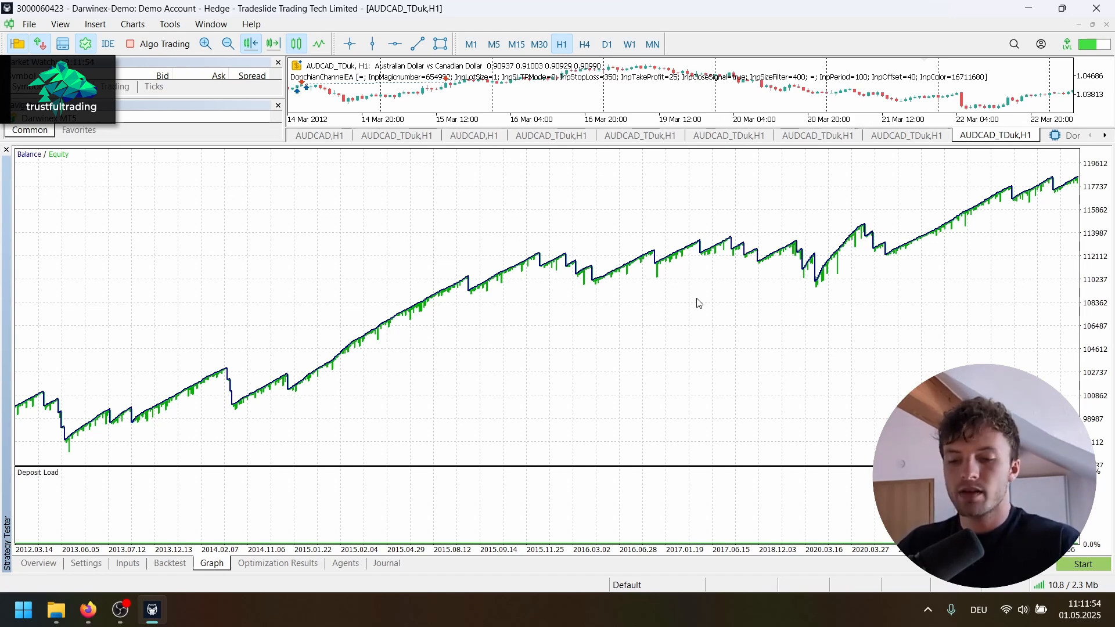
mouse_move(455, 432)
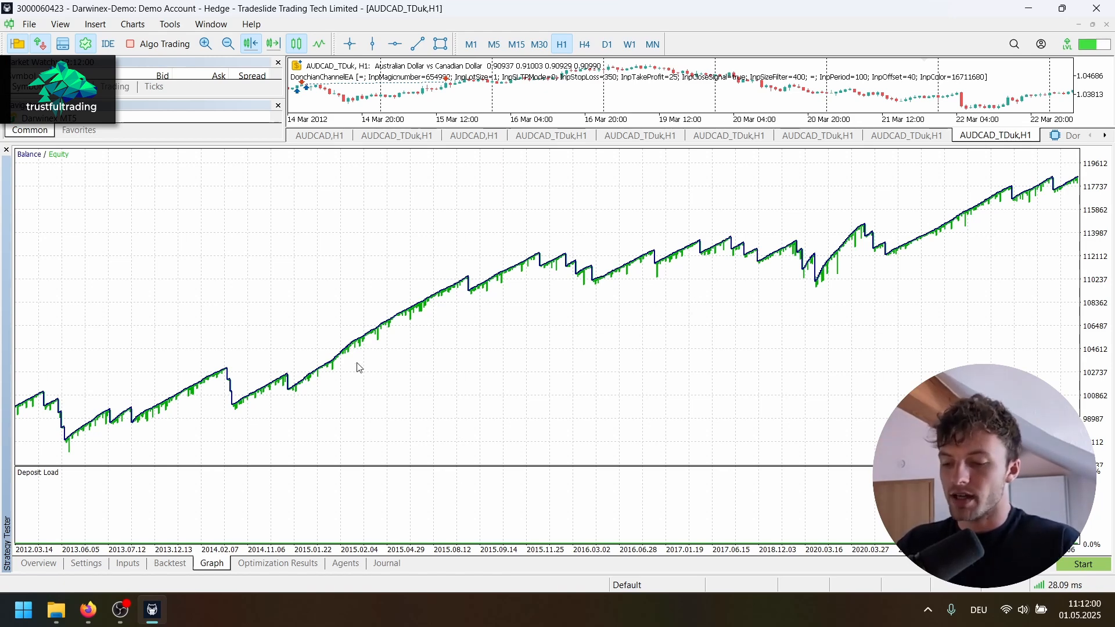
Step: Run pass 1084 as a single test and view its balance curve rising to about 150,000
click(277, 564)
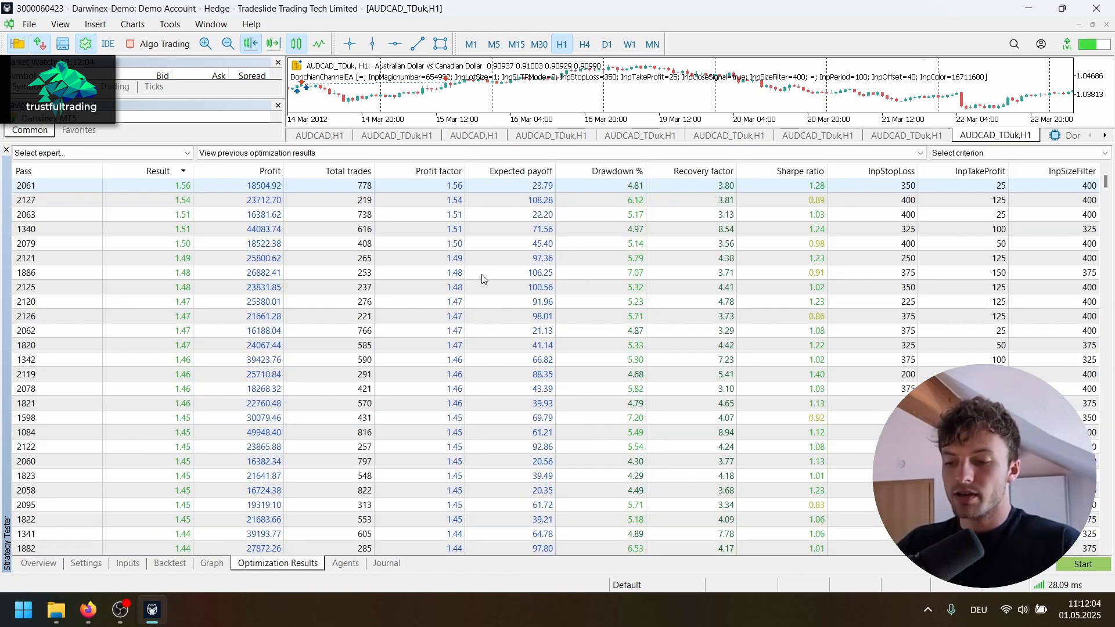
scroll(down, 3)
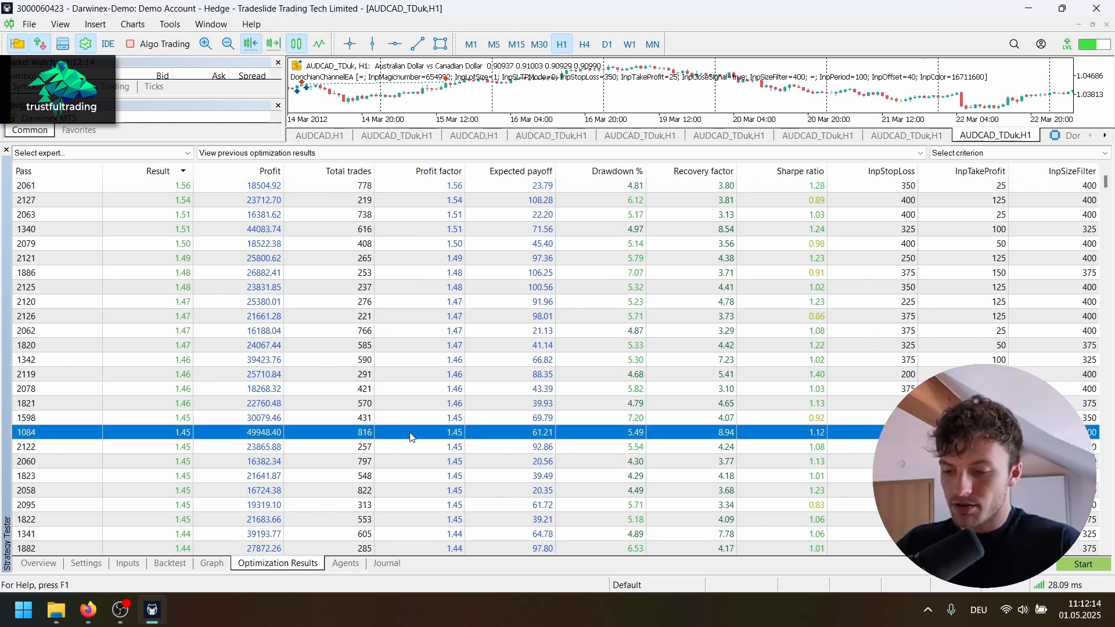
click(212, 562)
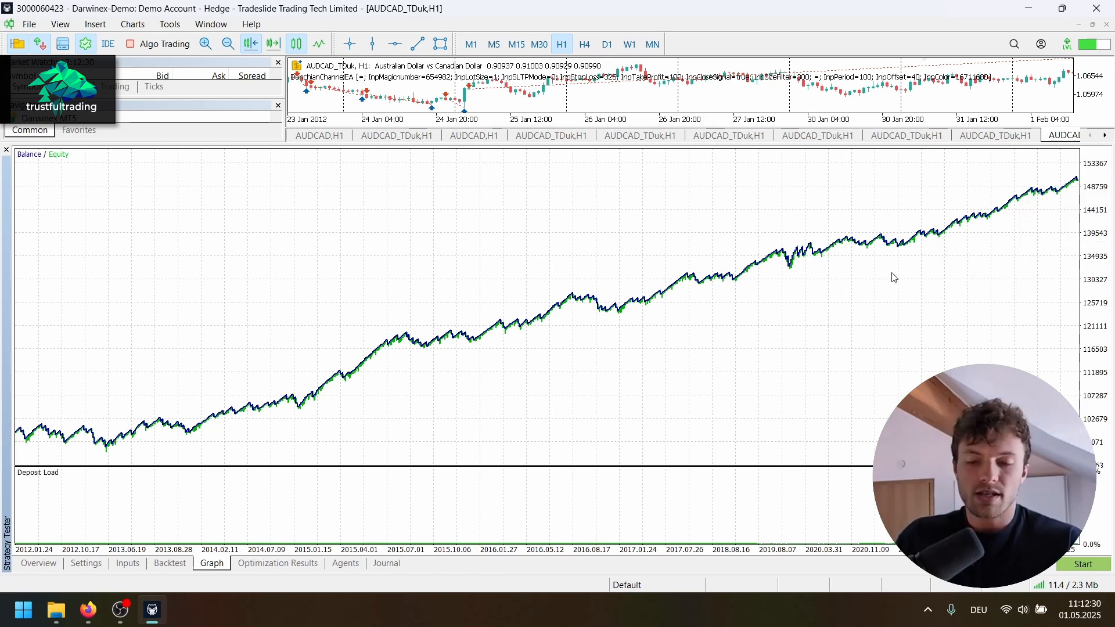
mouse_move(930, 281)
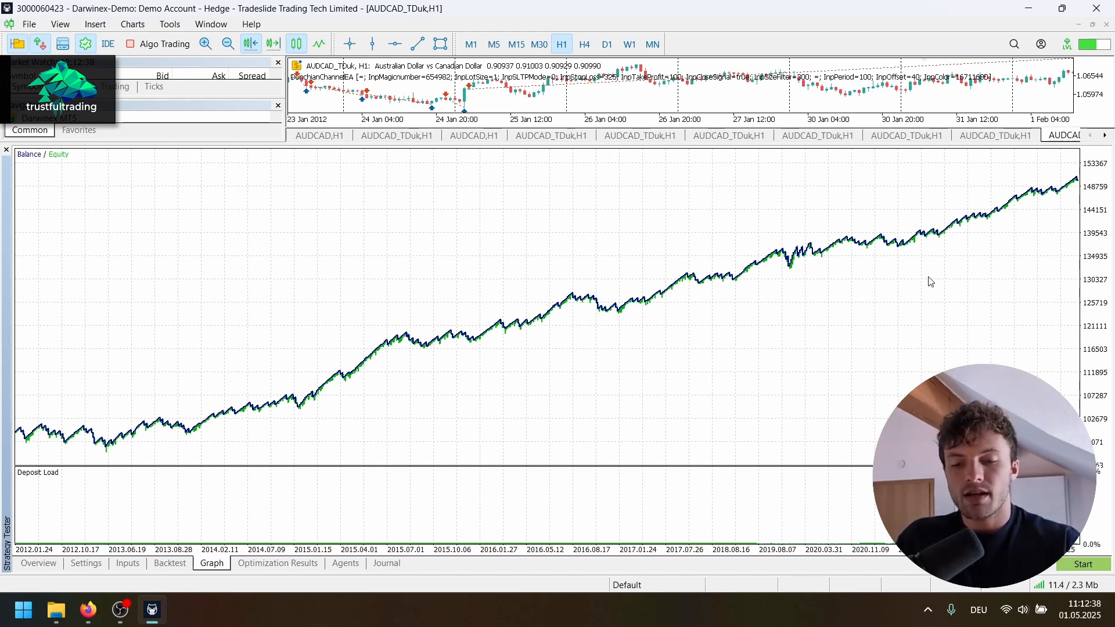
mouse_move(861, 203)
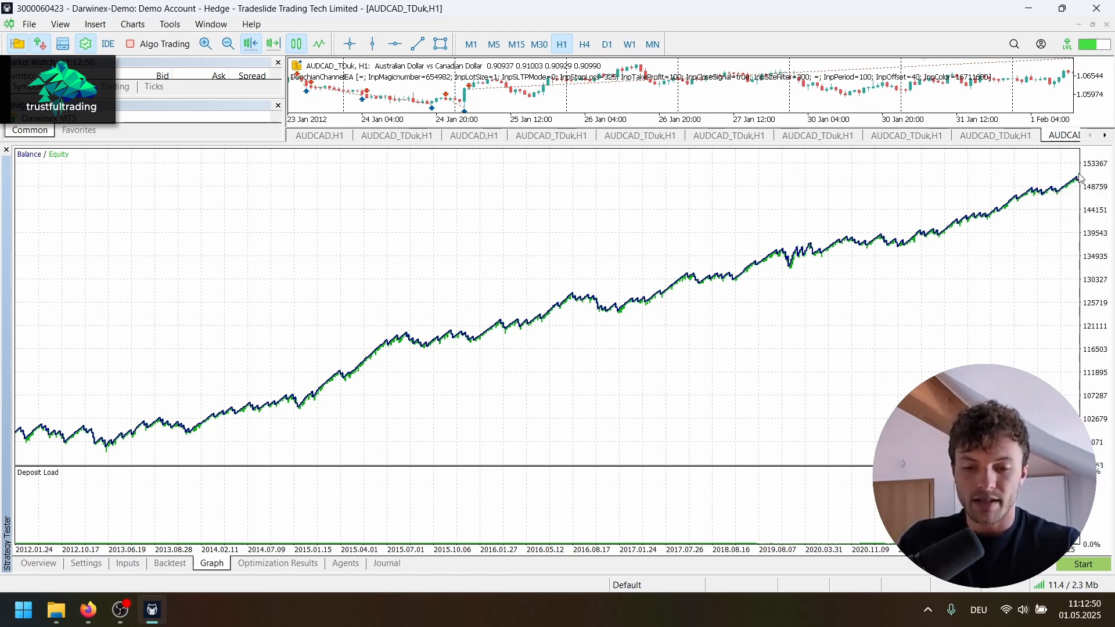
mouse_move(1078, 178)
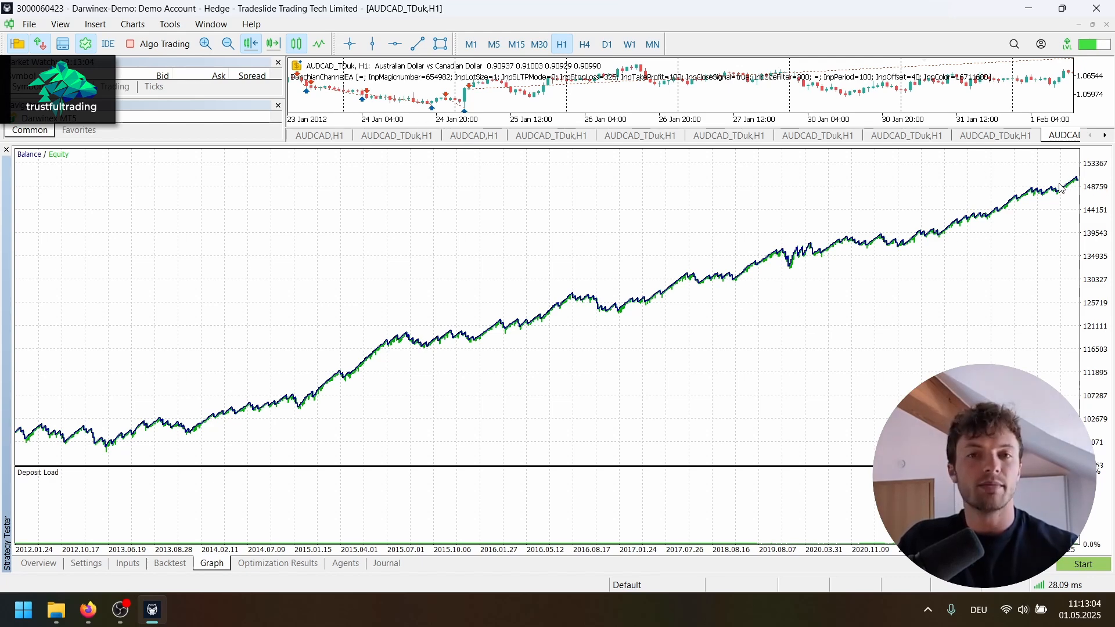
mouse_move(439, 356)
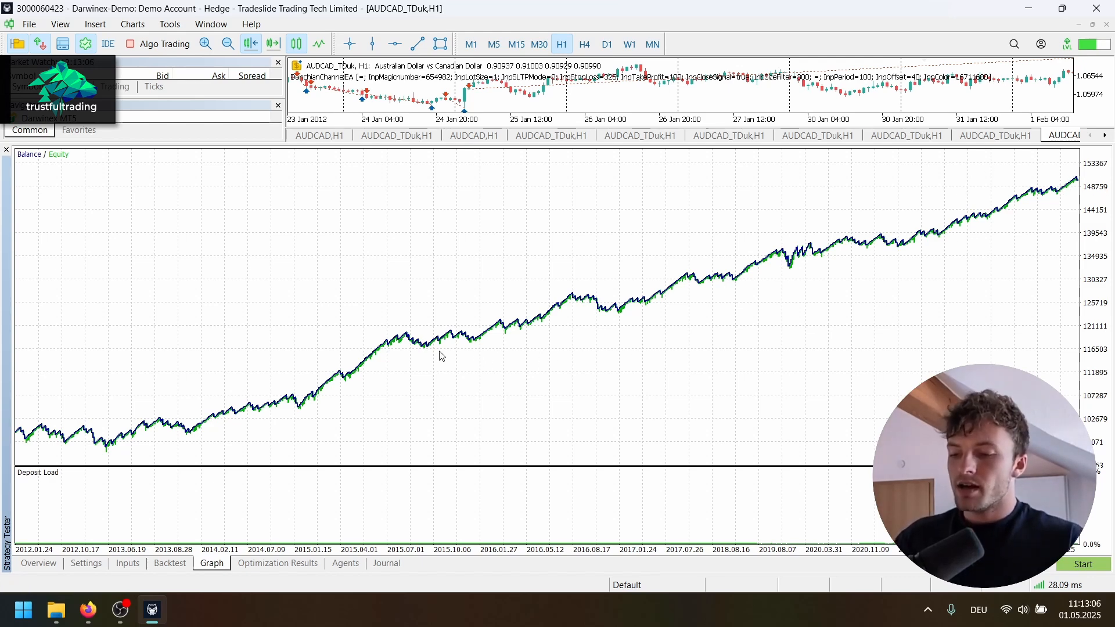
Step: Check the chosen pass's inputs and set modelling to 'Every tick based on real ticks'
click(127, 562)
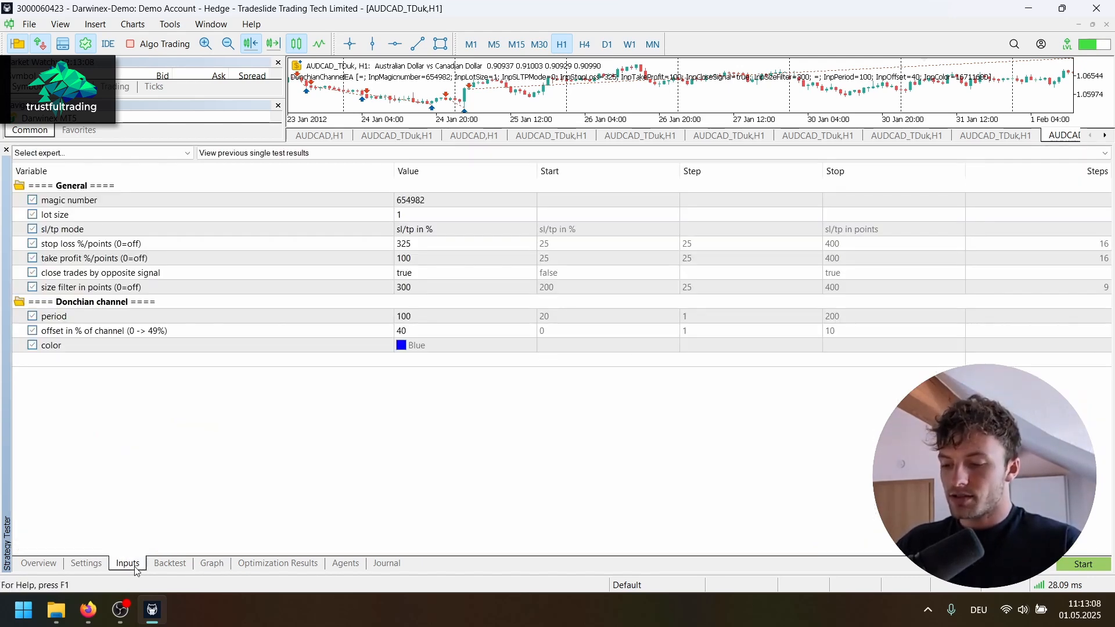
click(85, 562)
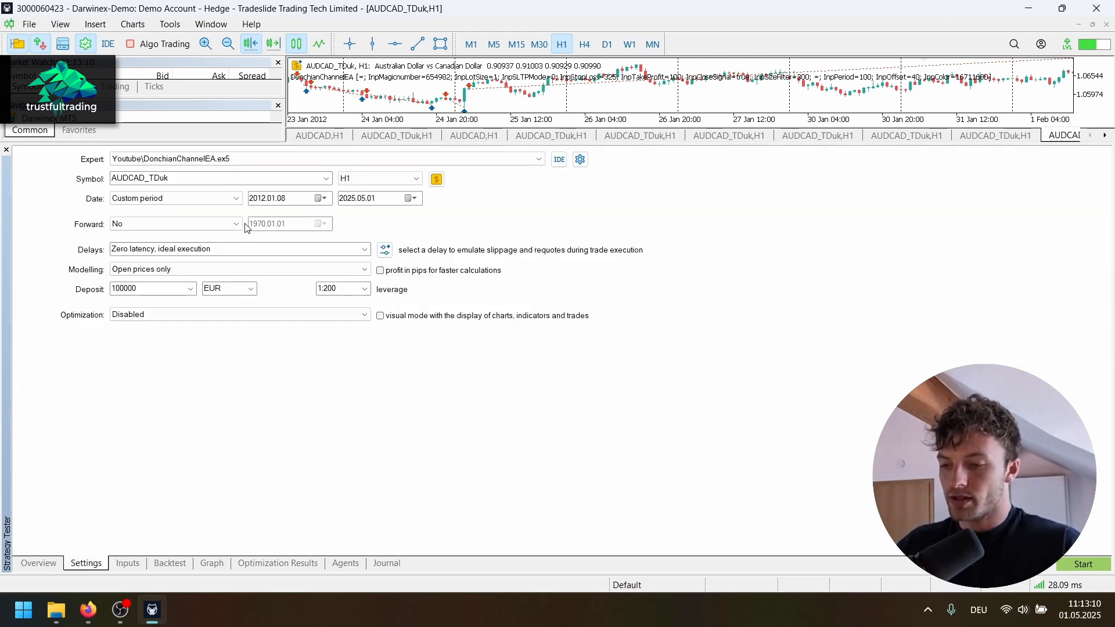
click(239, 269)
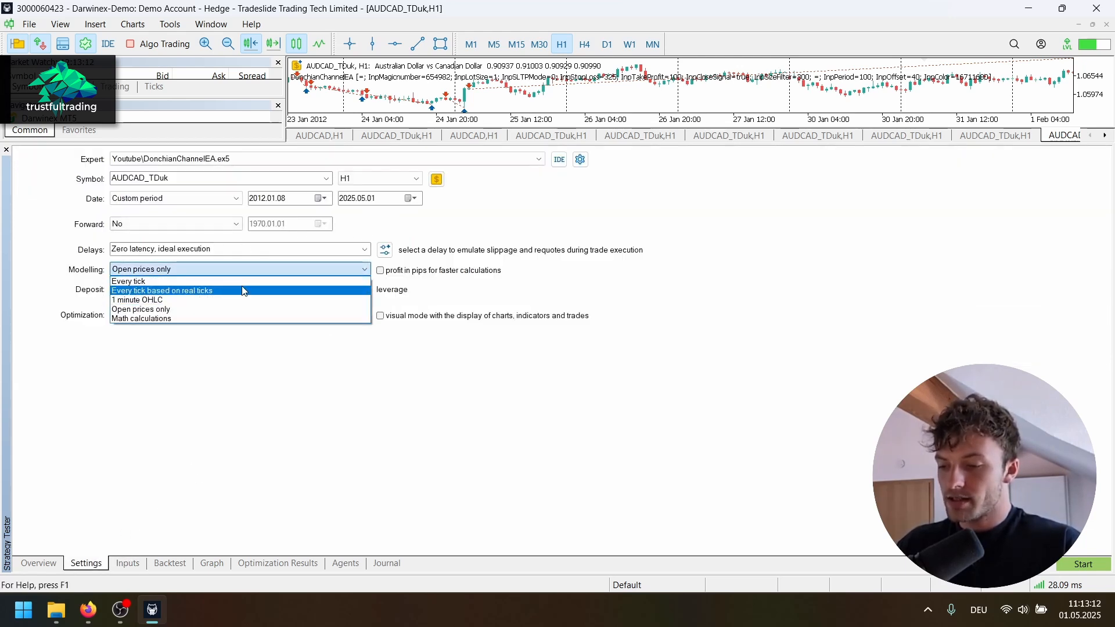
click(162, 291)
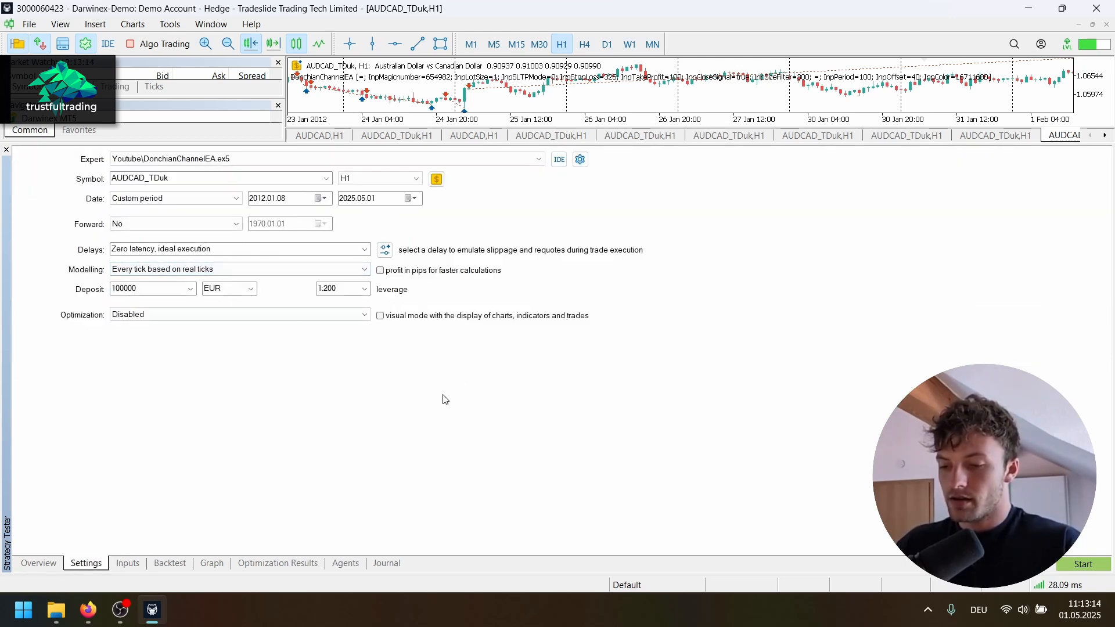
click(170, 563)
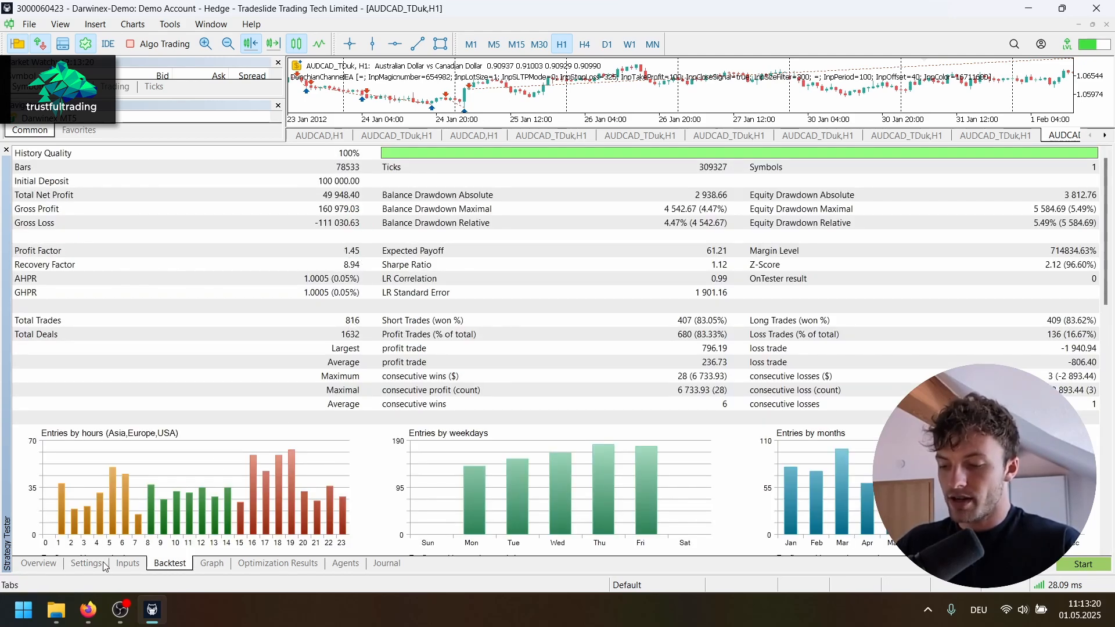
click(85, 564)
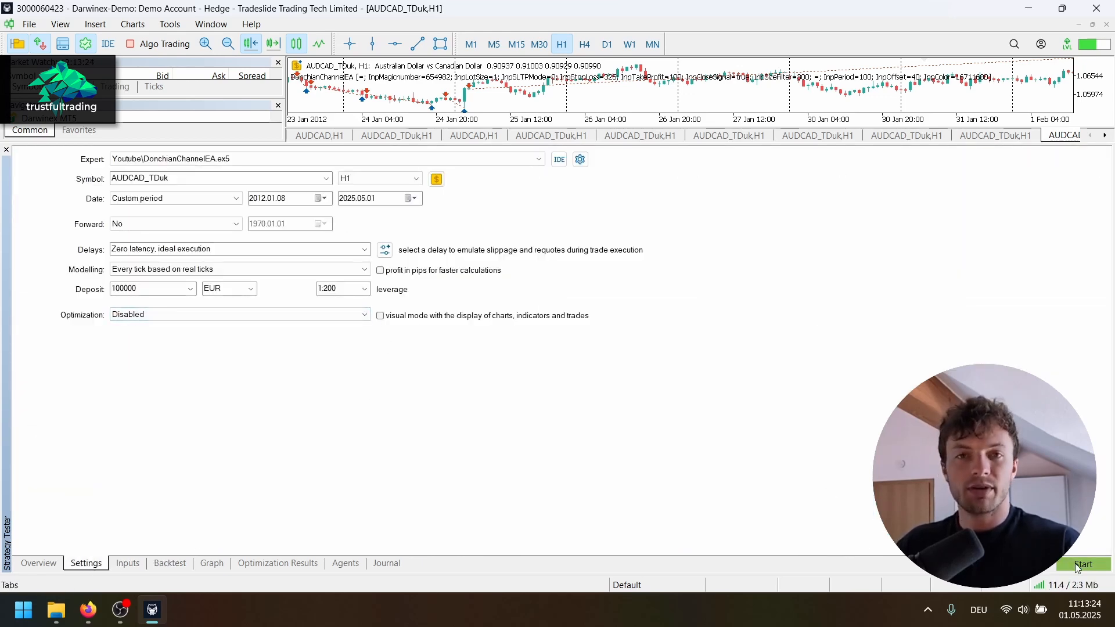
Step: Start the real-ticks backtest on AUDCAD_TDuk and watch the balance curve draw
click(1082, 564)
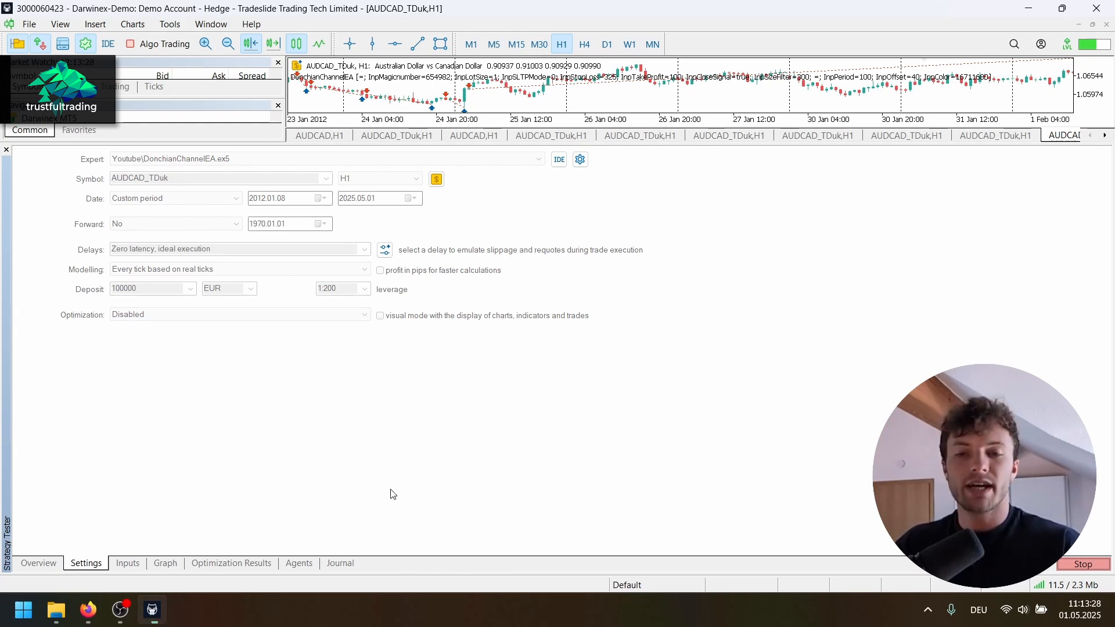
click(165, 563)
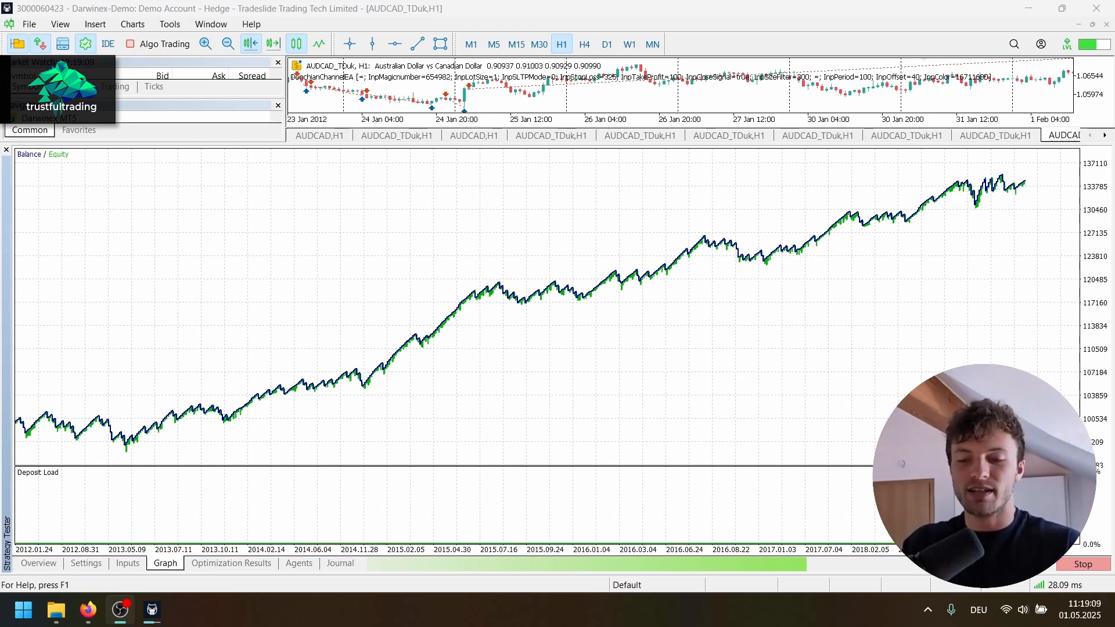
Step: Read the finished real-ticks report (46,031 profit, 819 trades) and view its balance curve
click(1083, 565)
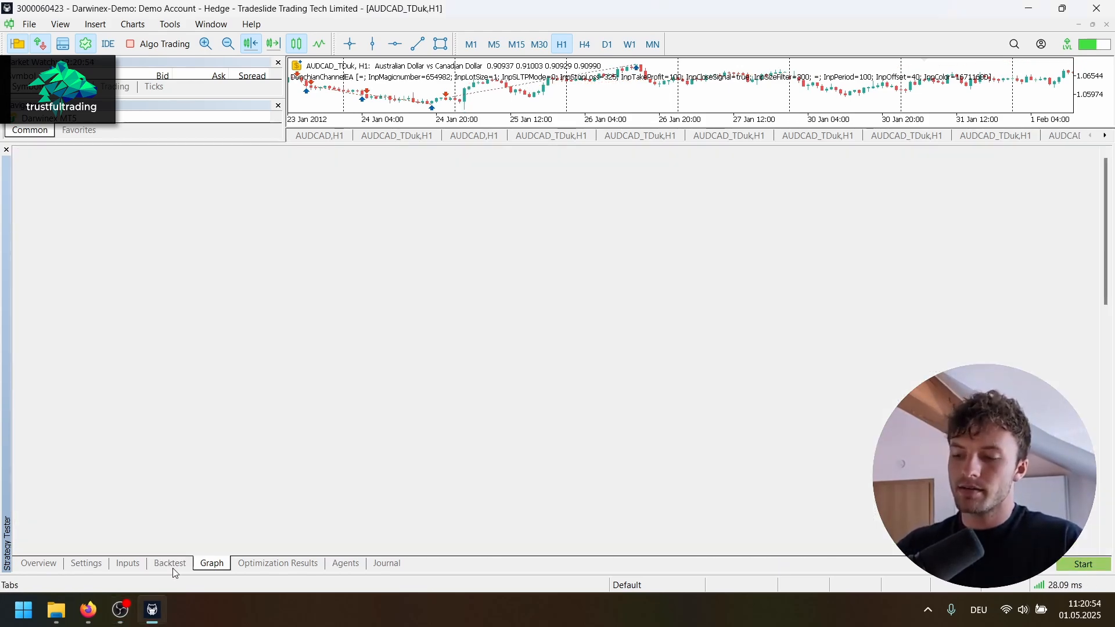
click(170, 562)
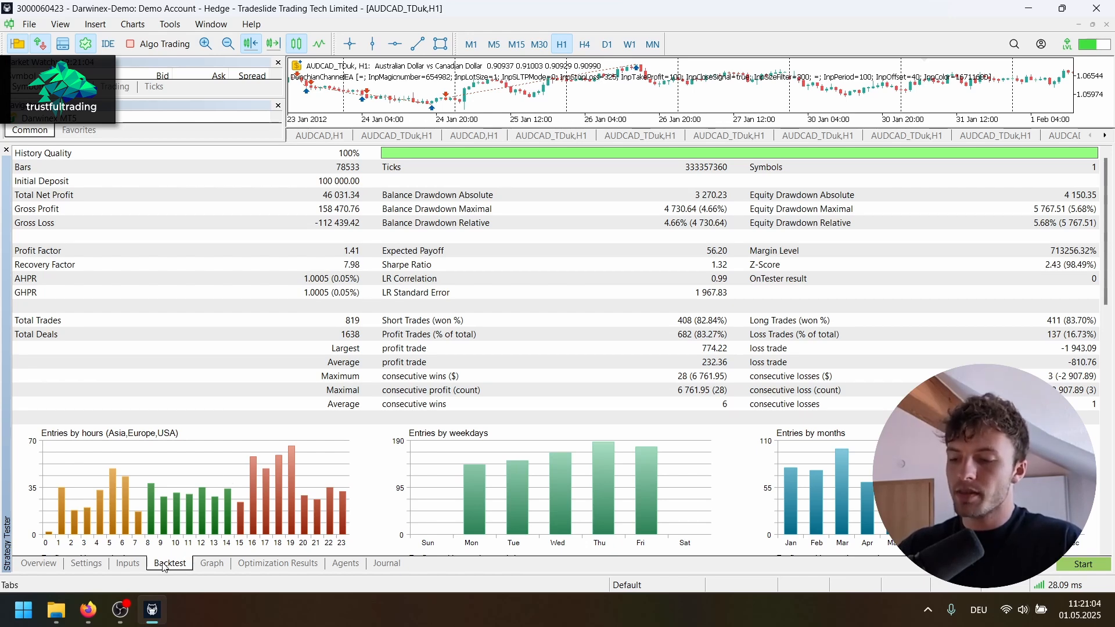
mouse_move(366, 321)
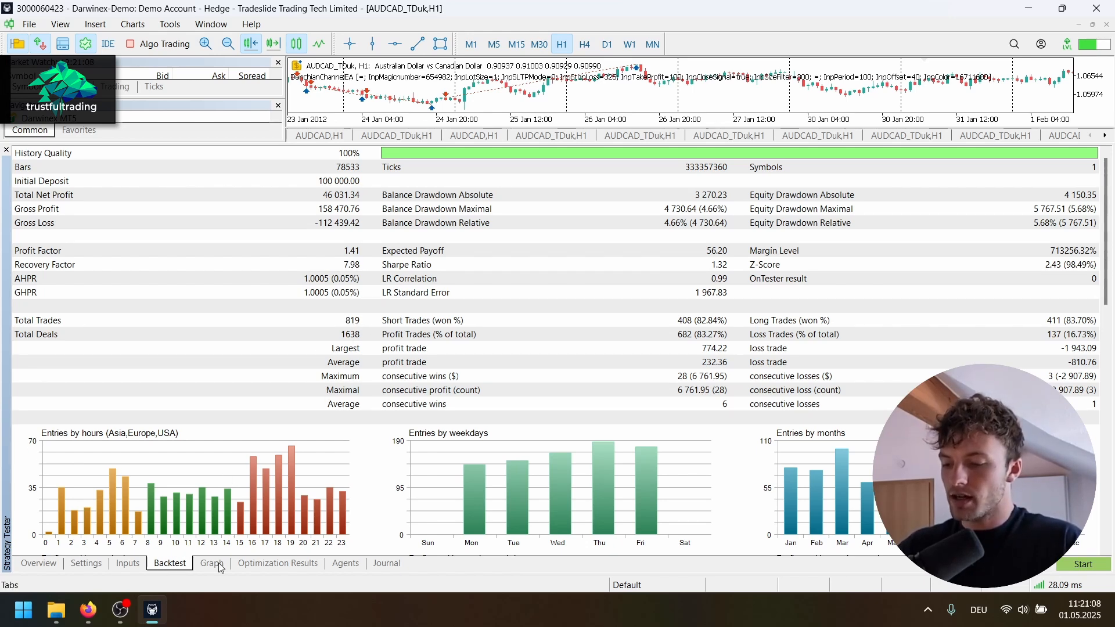
click(212, 562)
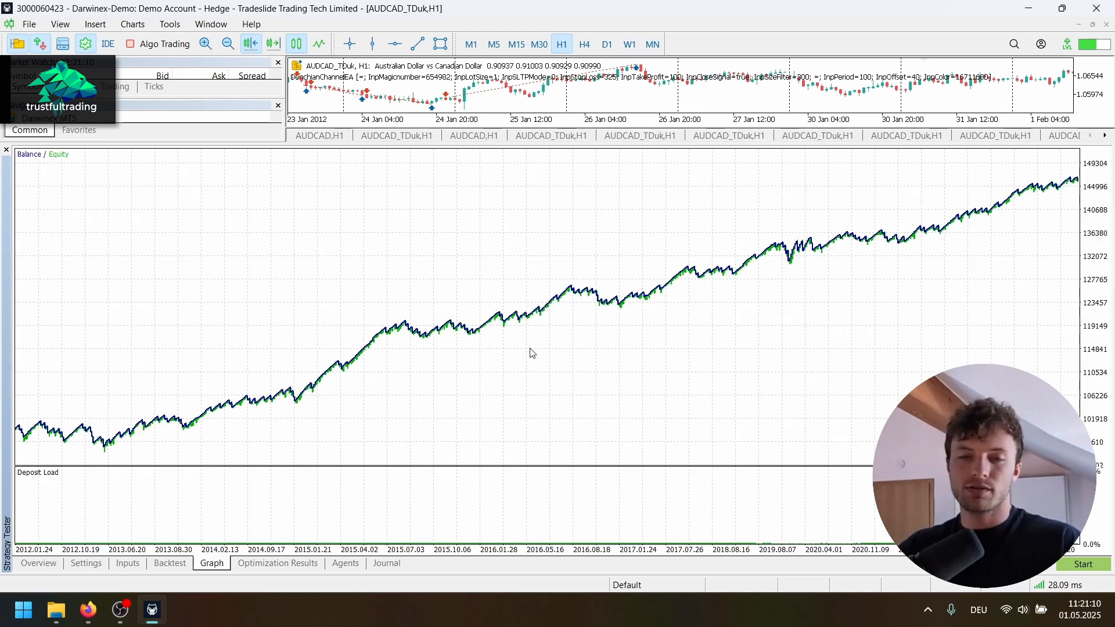
mouse_move(477, 281)
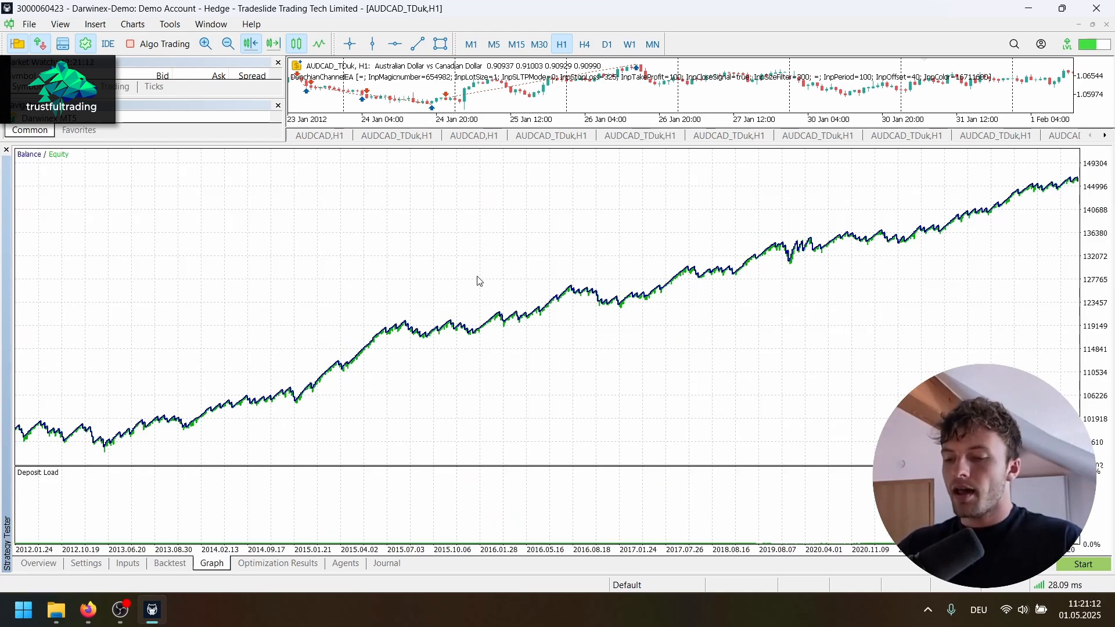
Step: Review the broker AUDCAD real-ticks result and settings, then switch to the MQL5 blog post
click(84, 562)
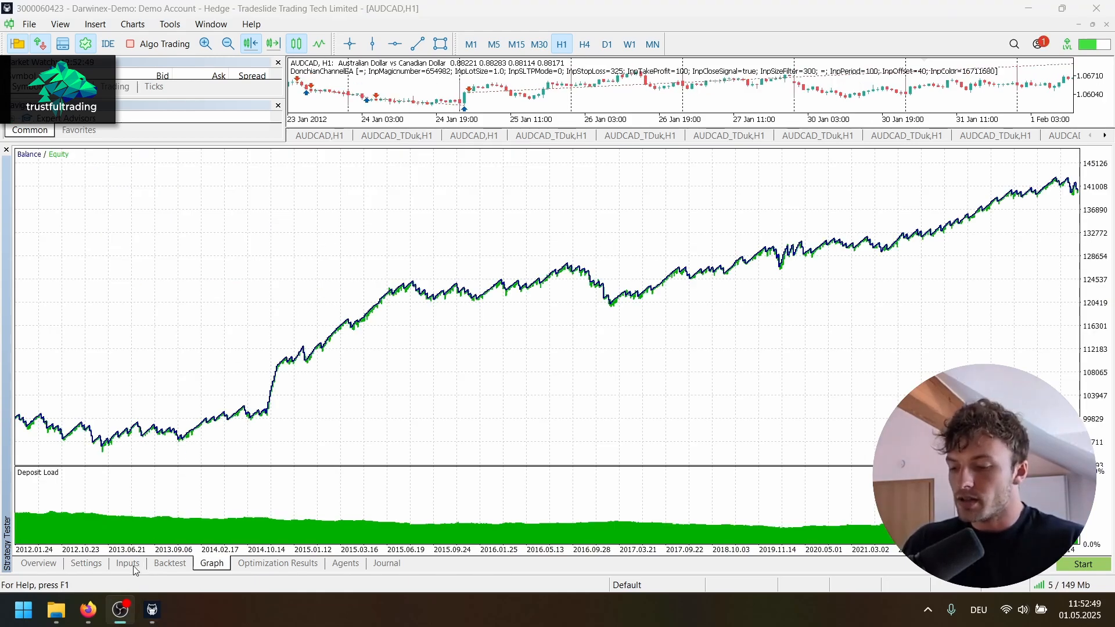
click(84, 563)
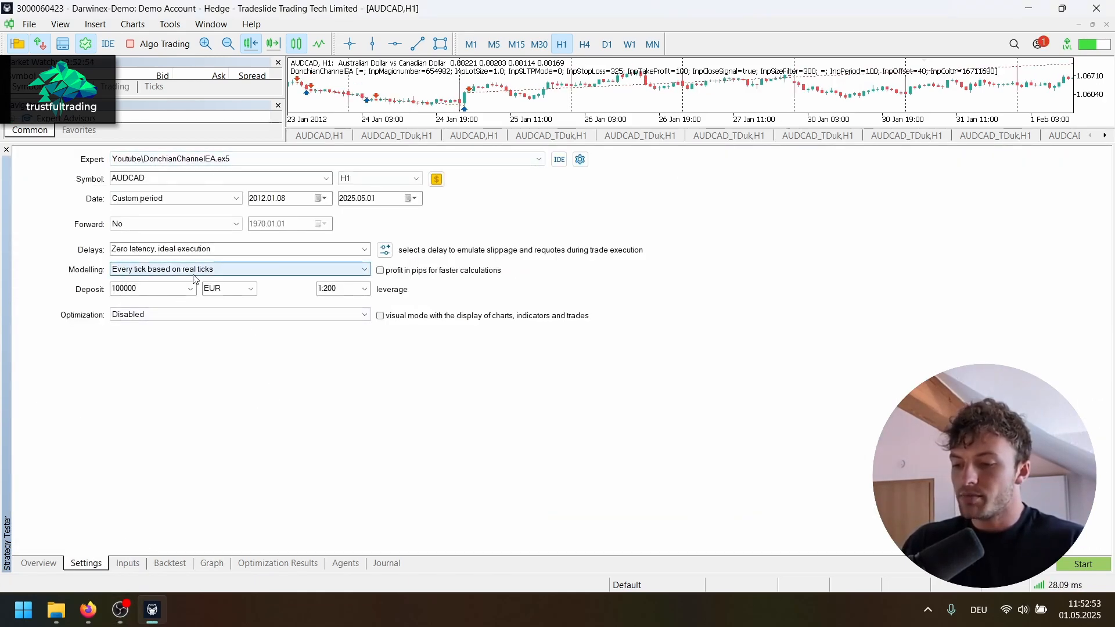
click(211, 562)
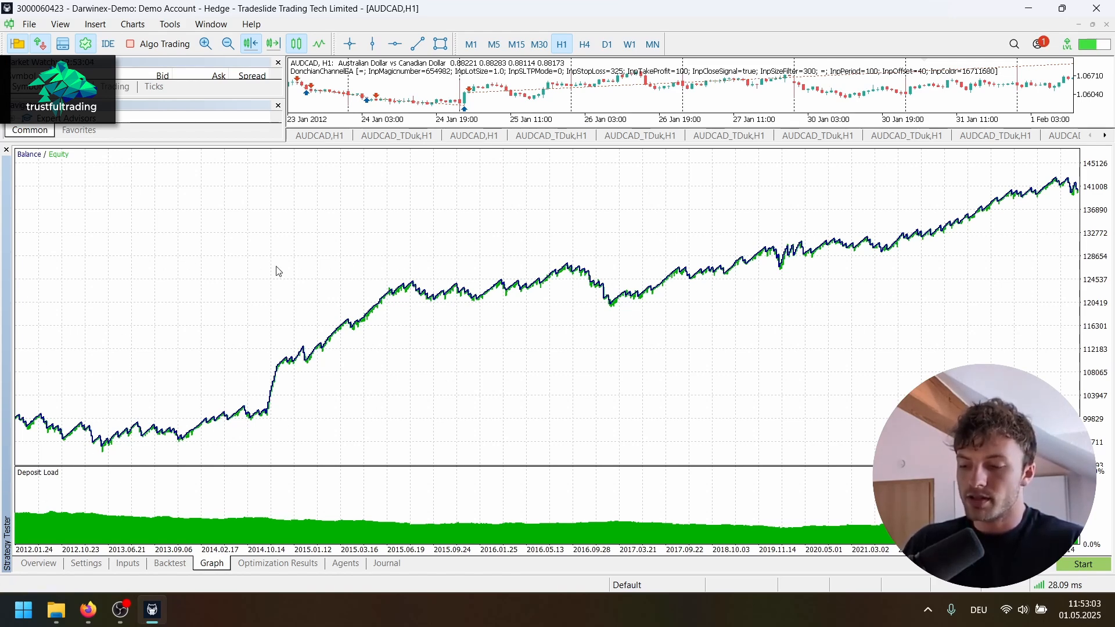
mouse_move(148, 274)
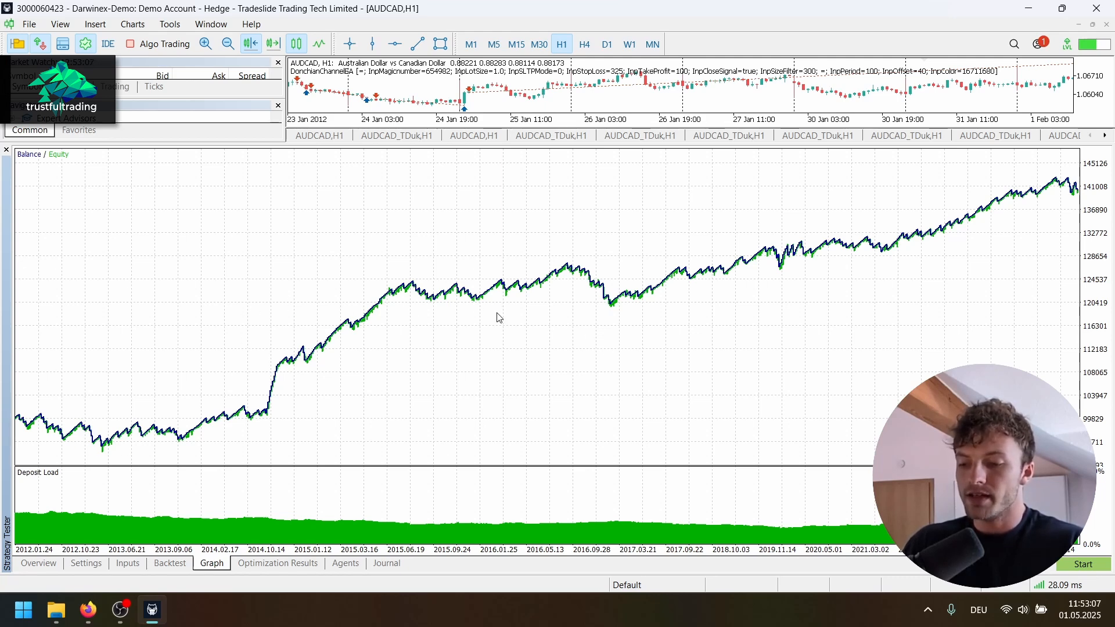
mouse_move(636, 311)
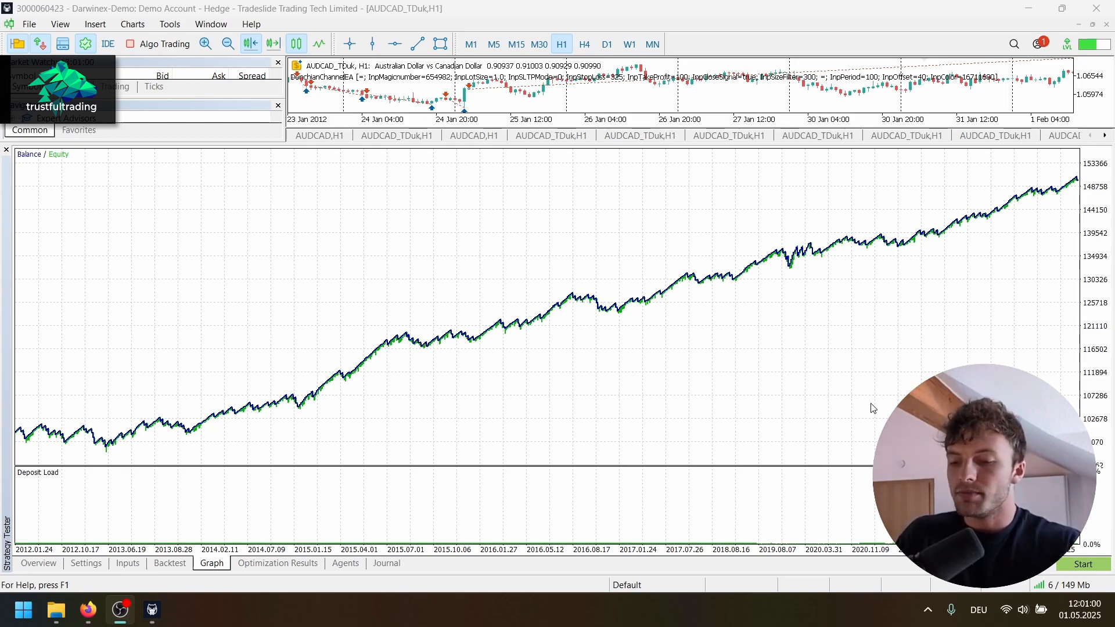
click(87, 610)
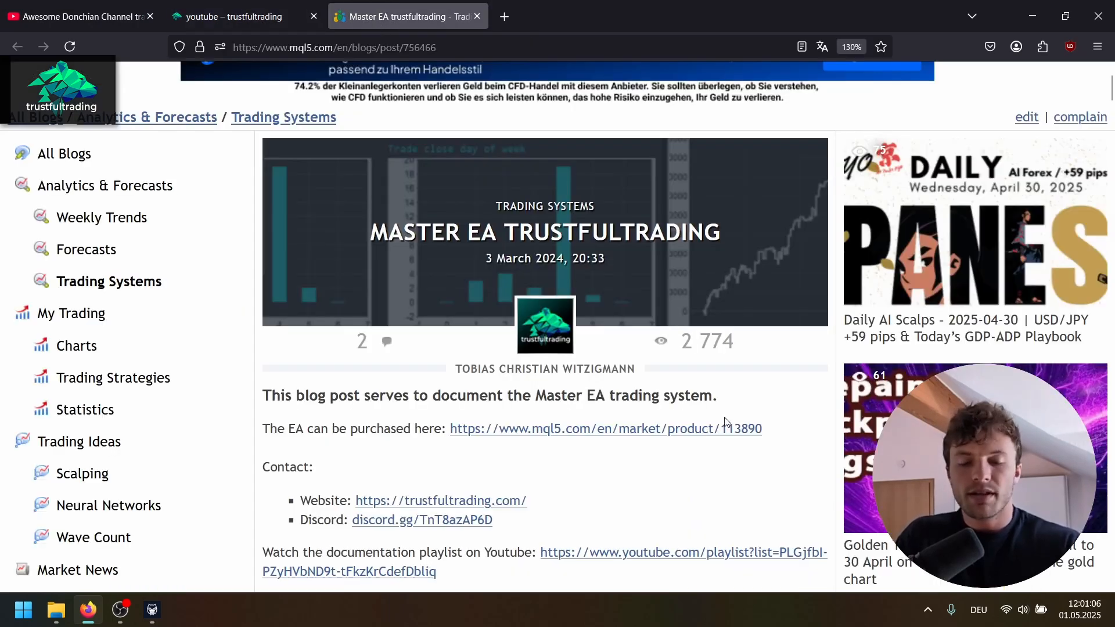
mouse_move(604, 233)
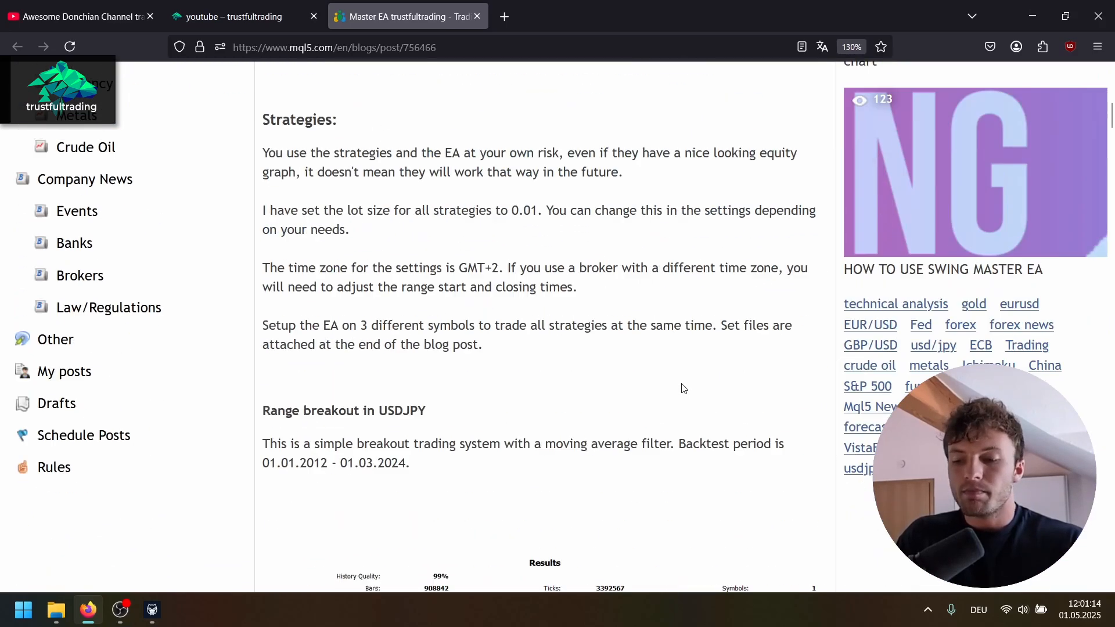
Step: Scroll the Master EA trustfultrading post down to the USDJPY range breakout results
scroll(down, 3)
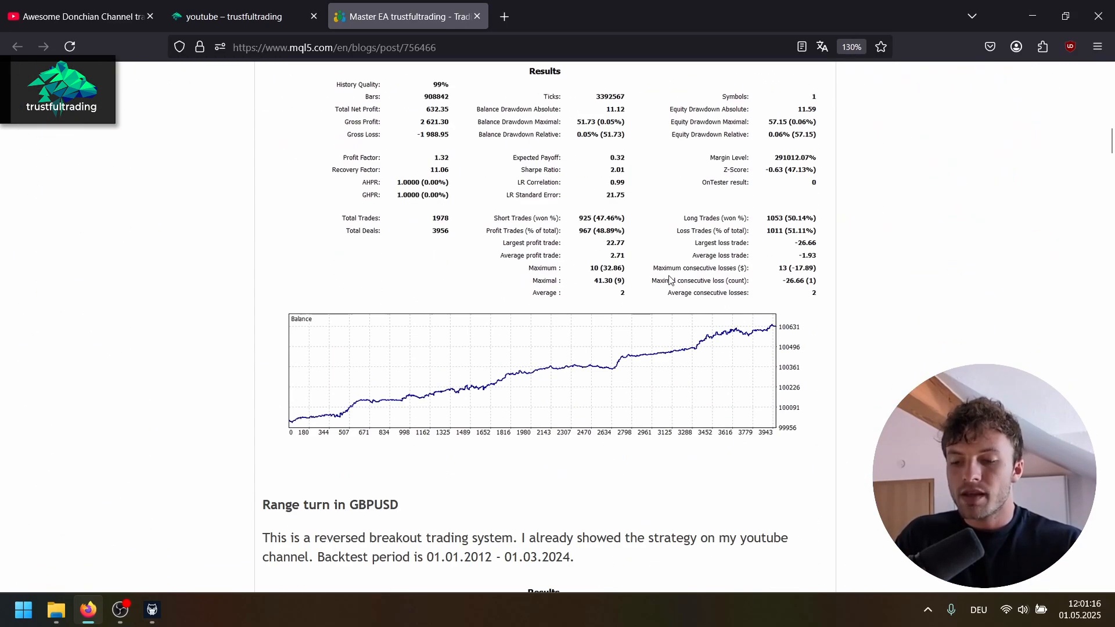